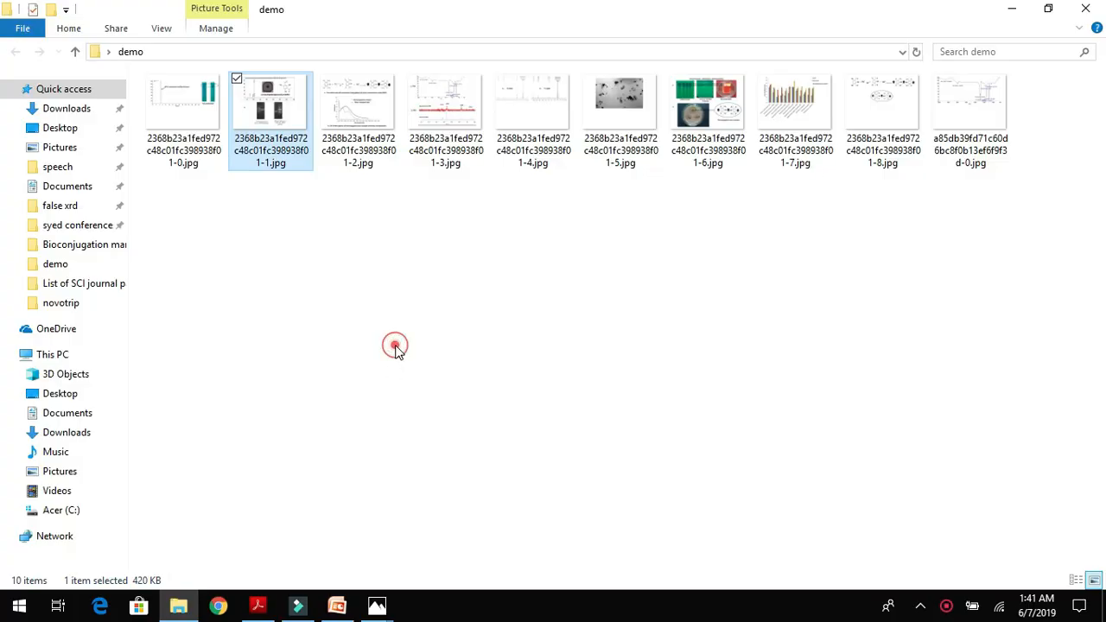
Step: Open the first demo-folder JPG (HPLC and TLC figure) in Photos and copy the image
left_click(183, 103)
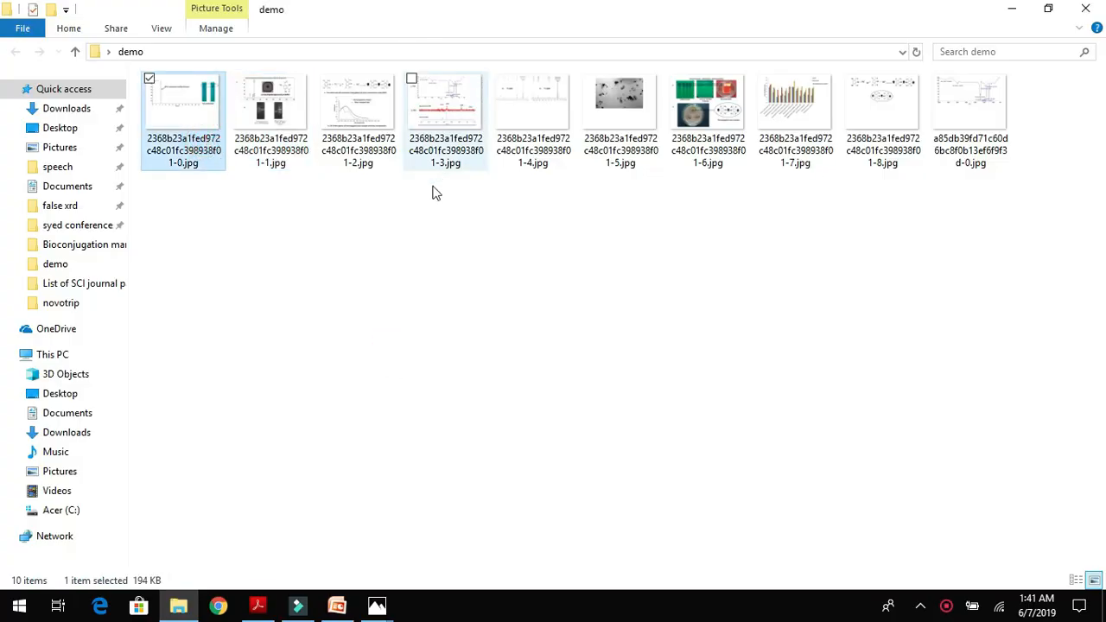
double_click(183, 99)
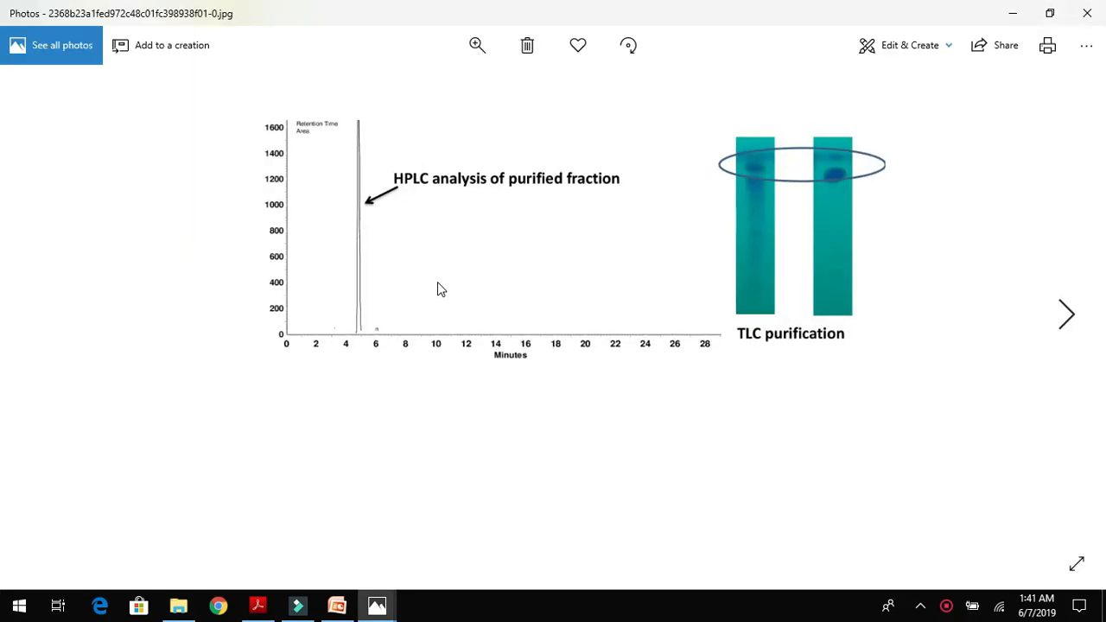
right_click(440, 289)
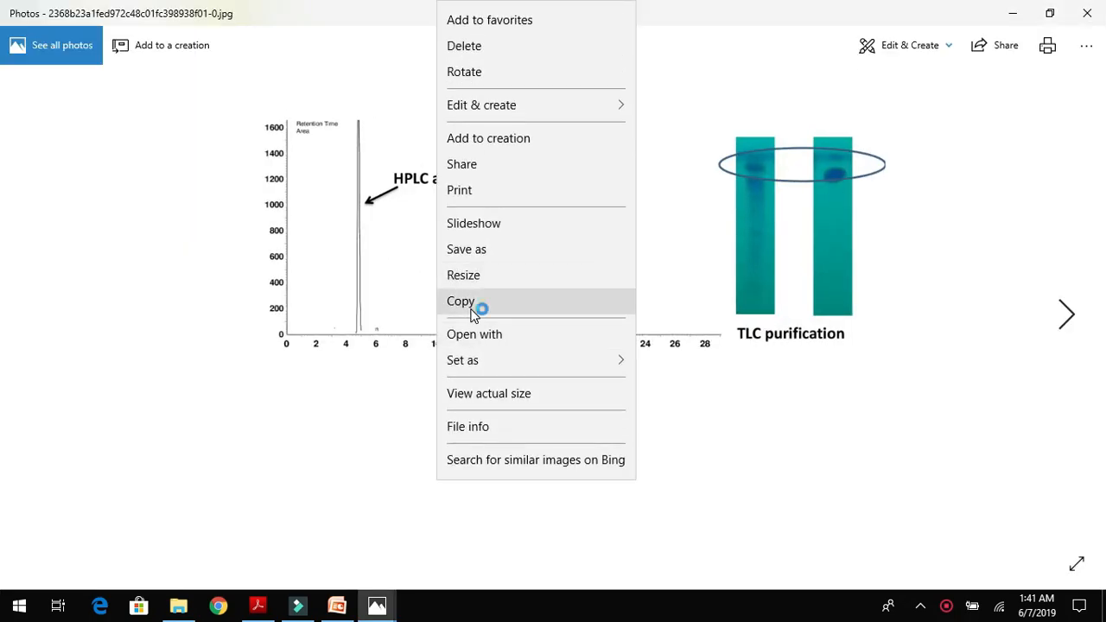
left_click(460, 301)
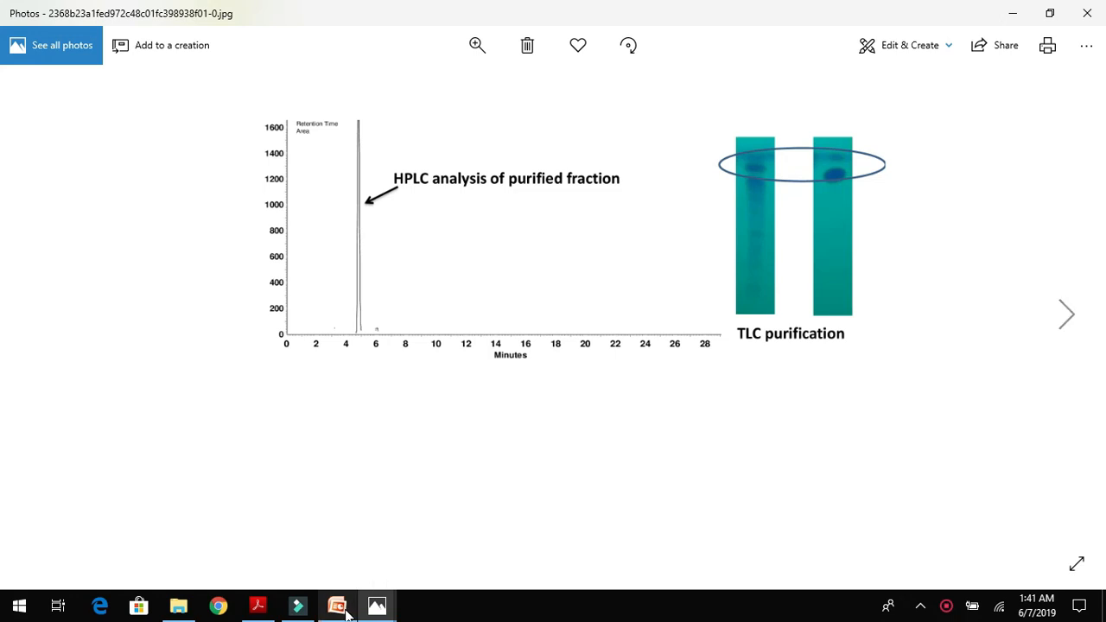
Step: Paste the HPLC and TLC figure onto slide 1 and reduce its height to fit
left_click(337, 605)
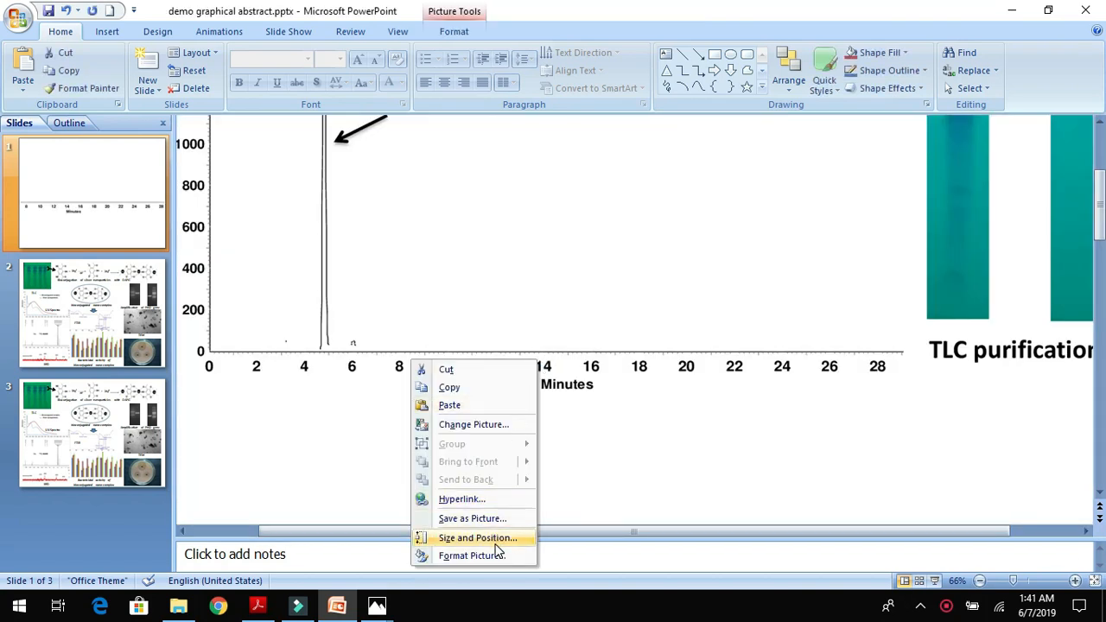
left_click(478, 538)
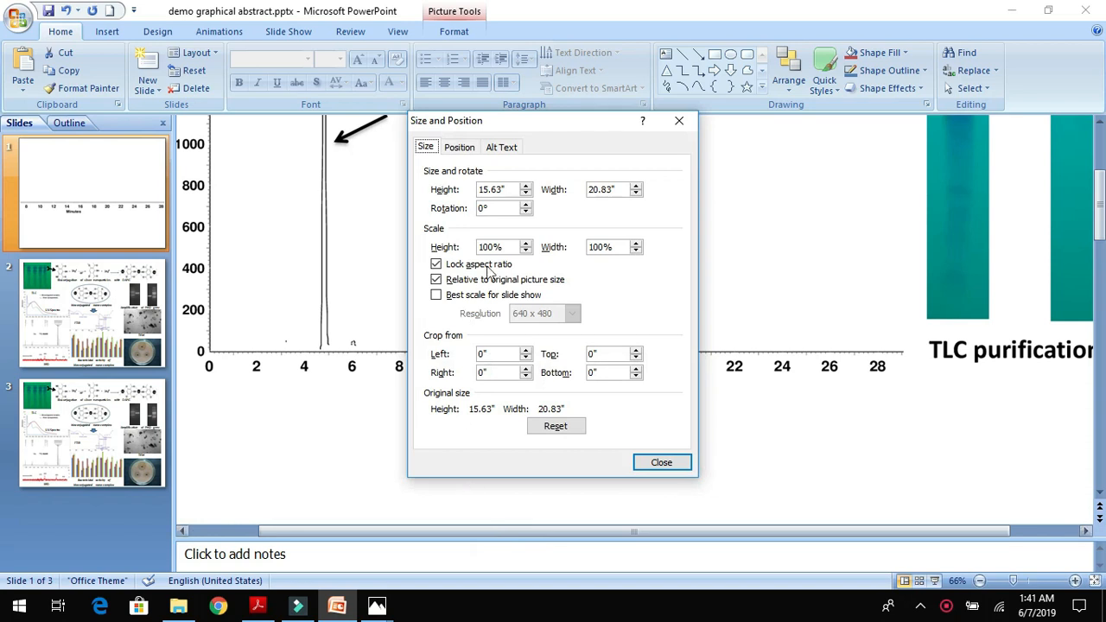
left_click(498, 190)
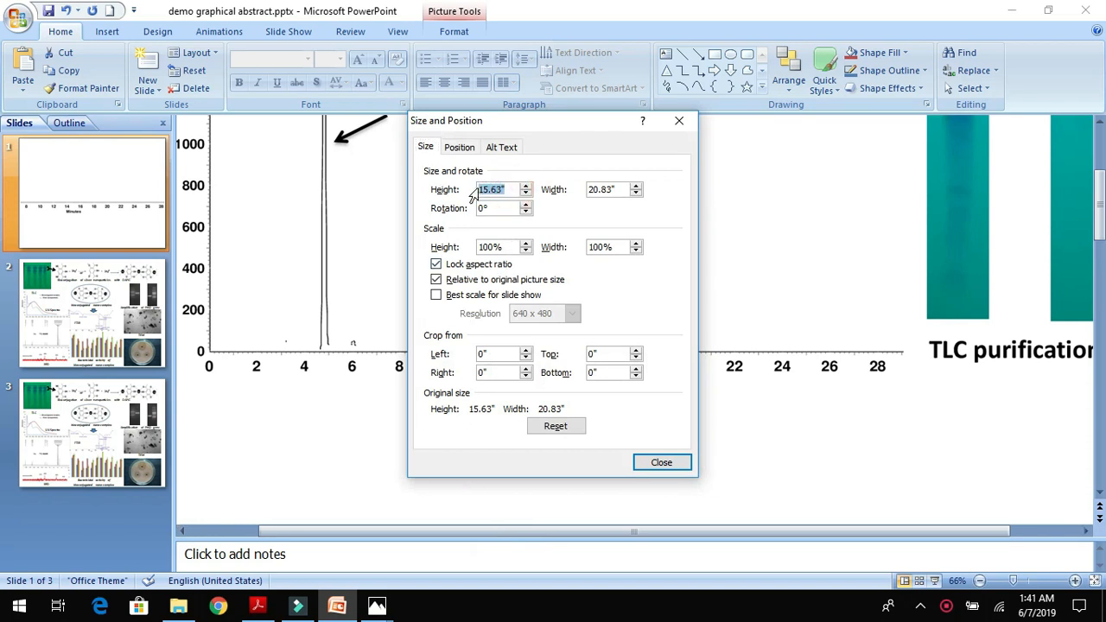
left_click(661, 462)
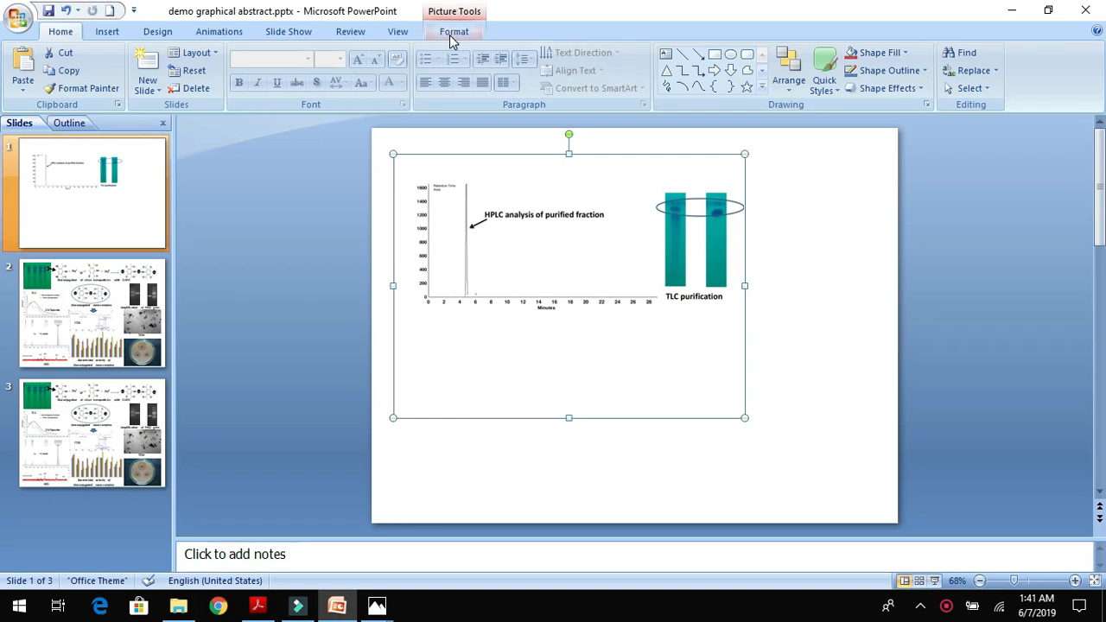
Step: Crop away the HPLC graph, leaving only the TLC strips in the top-left corner
left_click(451, 33)
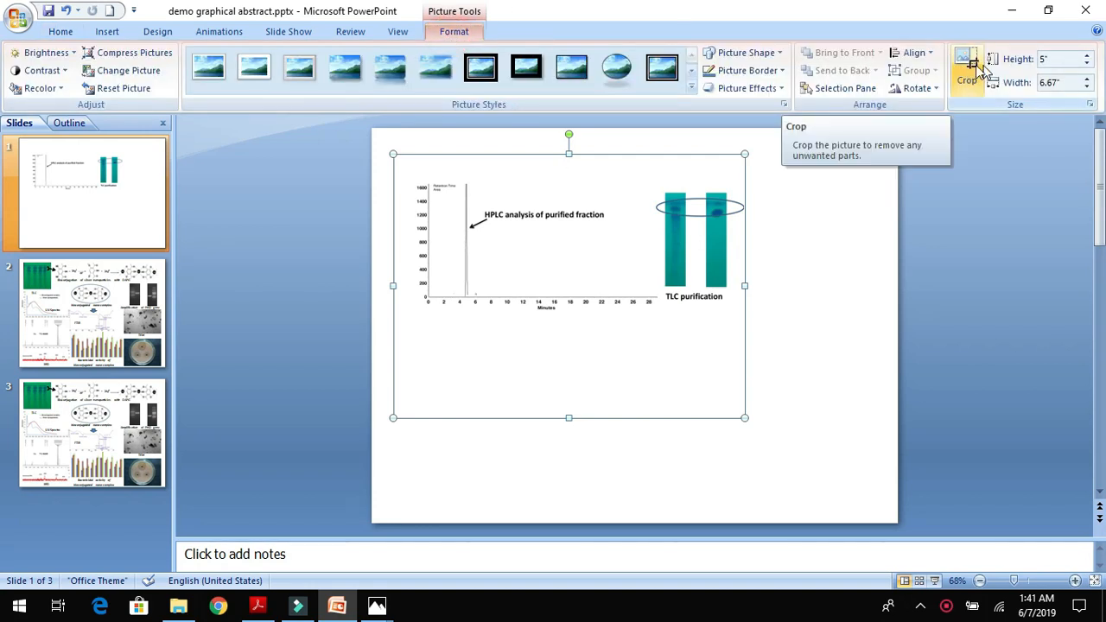
left_click(964, 65)
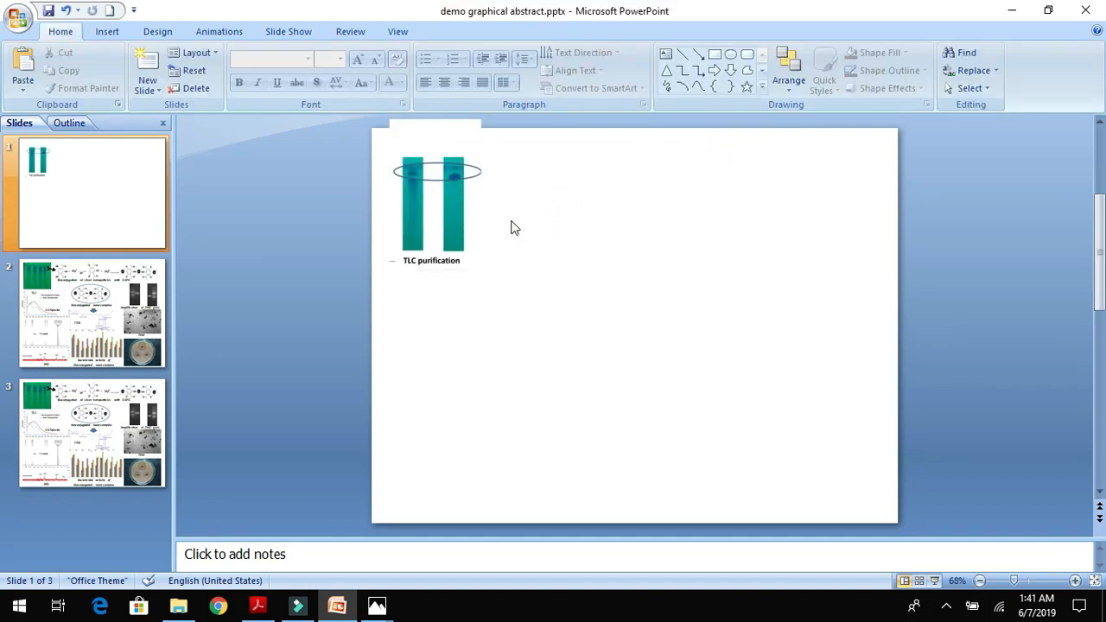
left_click(432, 212)
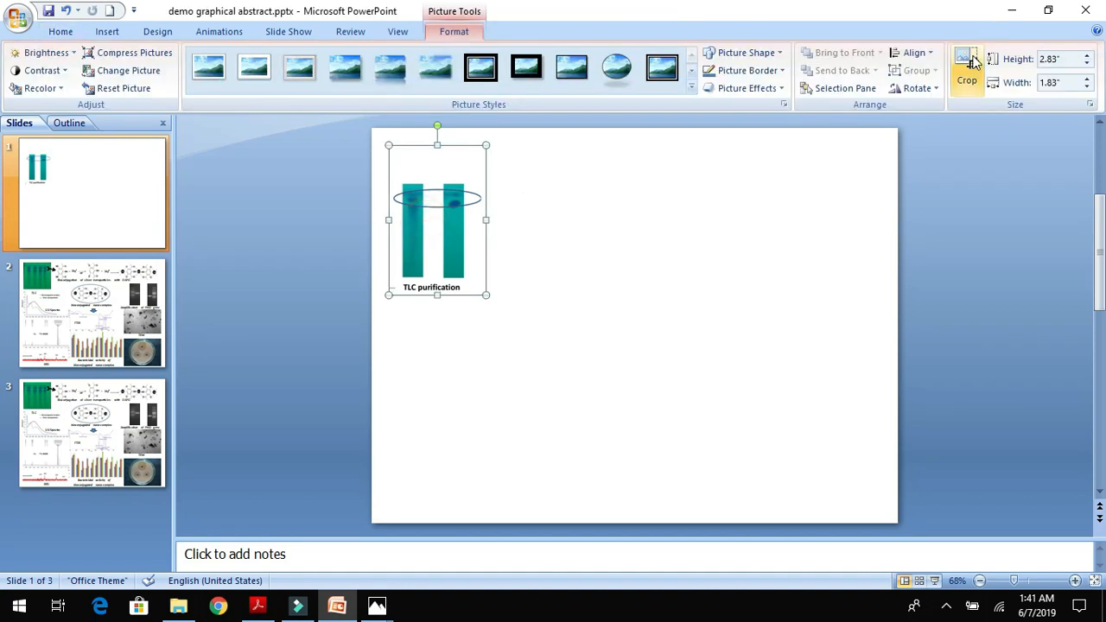
left_click(964, 63)
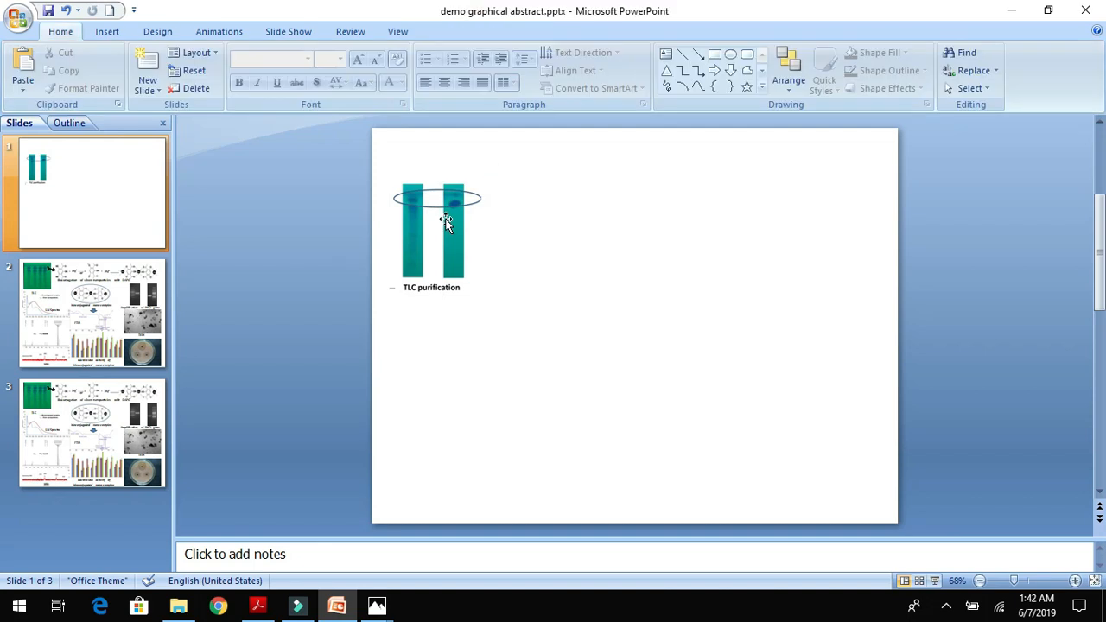
left_click(443, 223)
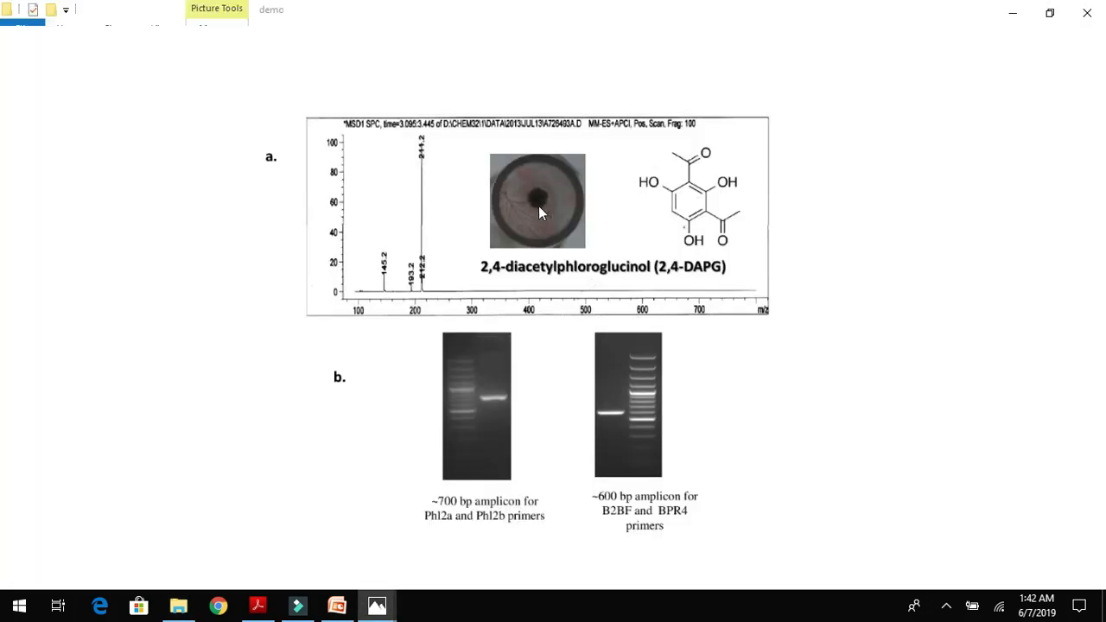
Step: Copy the 2,4-DAPG and gel figure from Photos, paste it beside the TLC strips, and shrink it
right_click(540, 213)
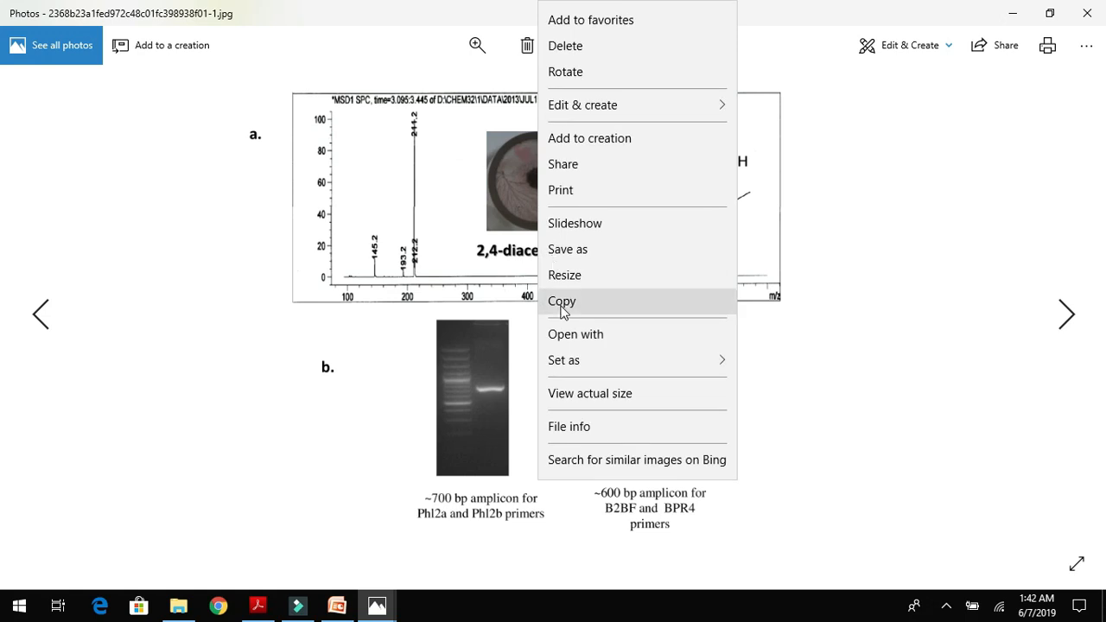
left_click(562, 302)
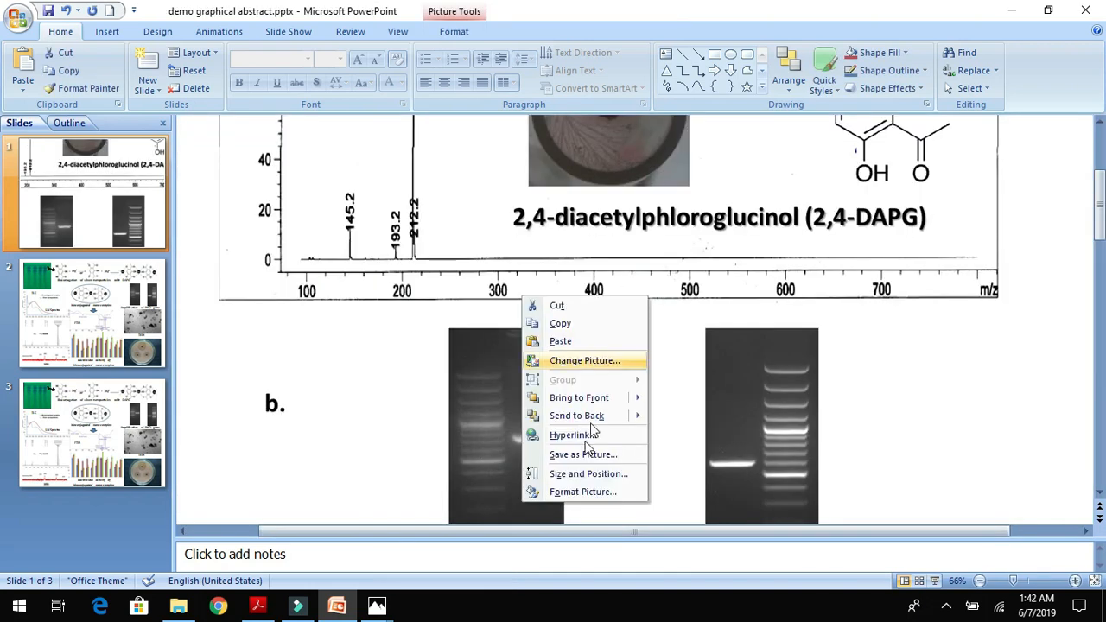
mouse_move(585, 473)
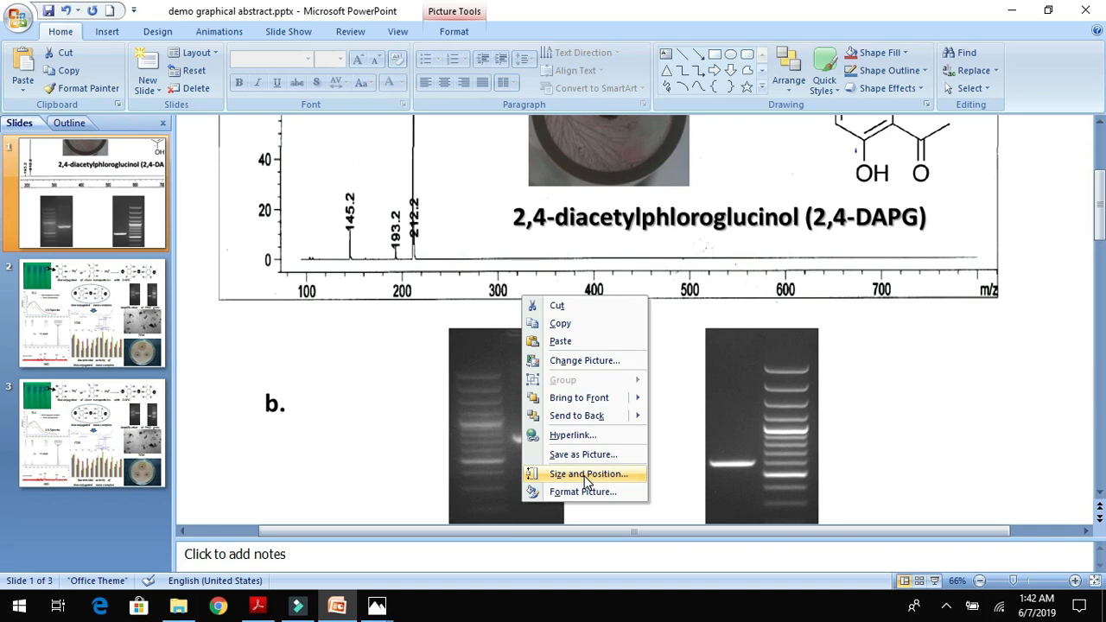
left_click(589, 473)
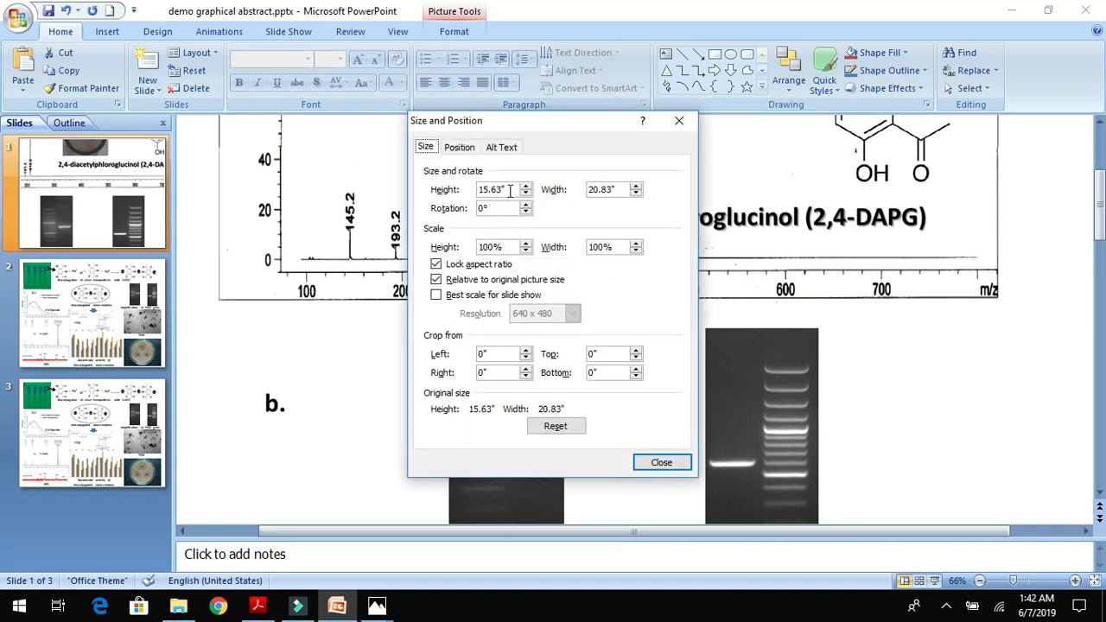
left_click(662, 462)
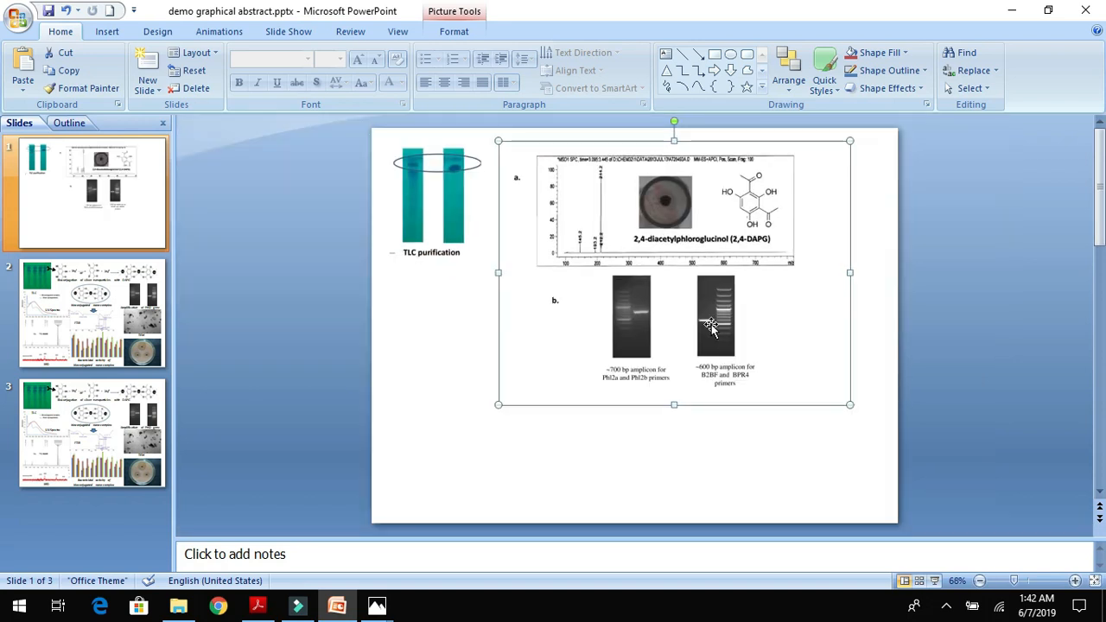
Step: Crop the 2,4-DAPG figure's left and right margins, leaving the spectrum panel beside the TLC strips
left_click(454, 31)
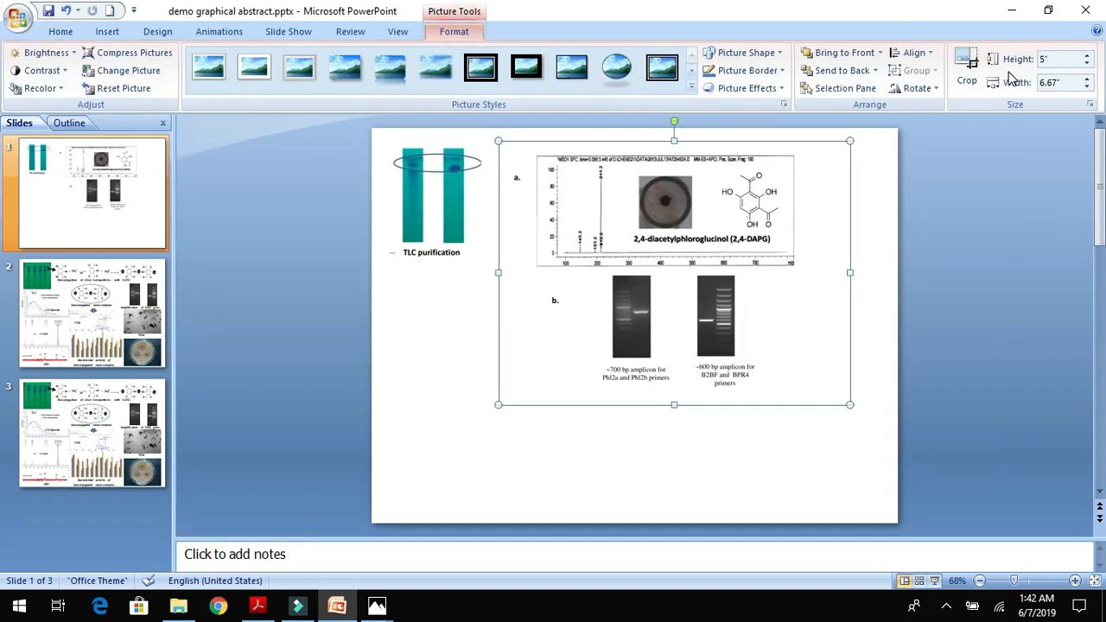
left_click(964, 63)
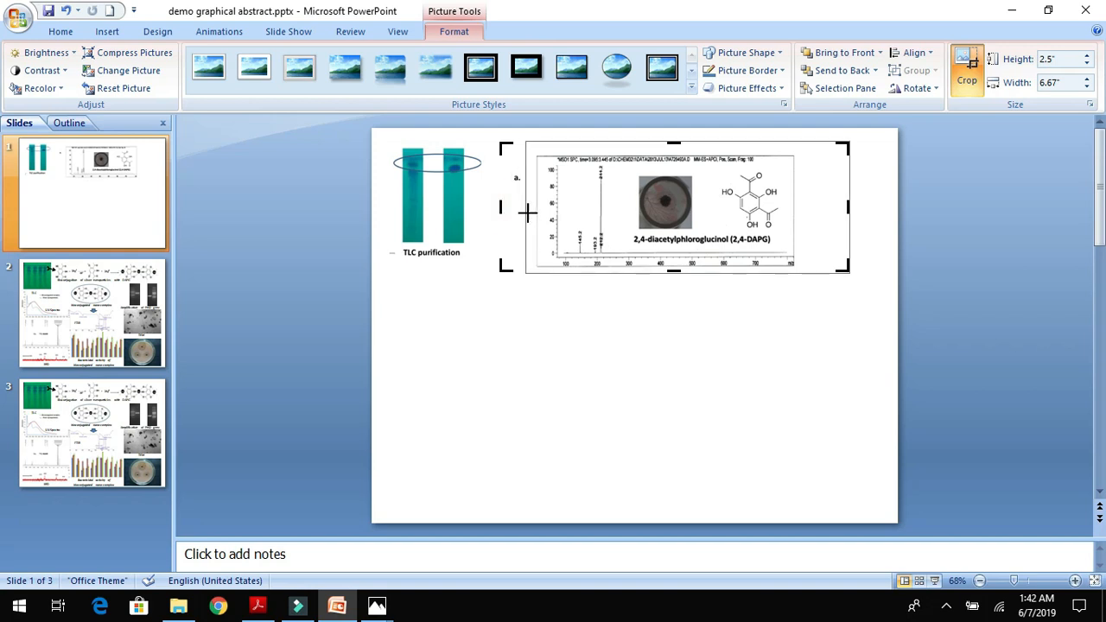
left_click_drag(503, 207, 530, 207)
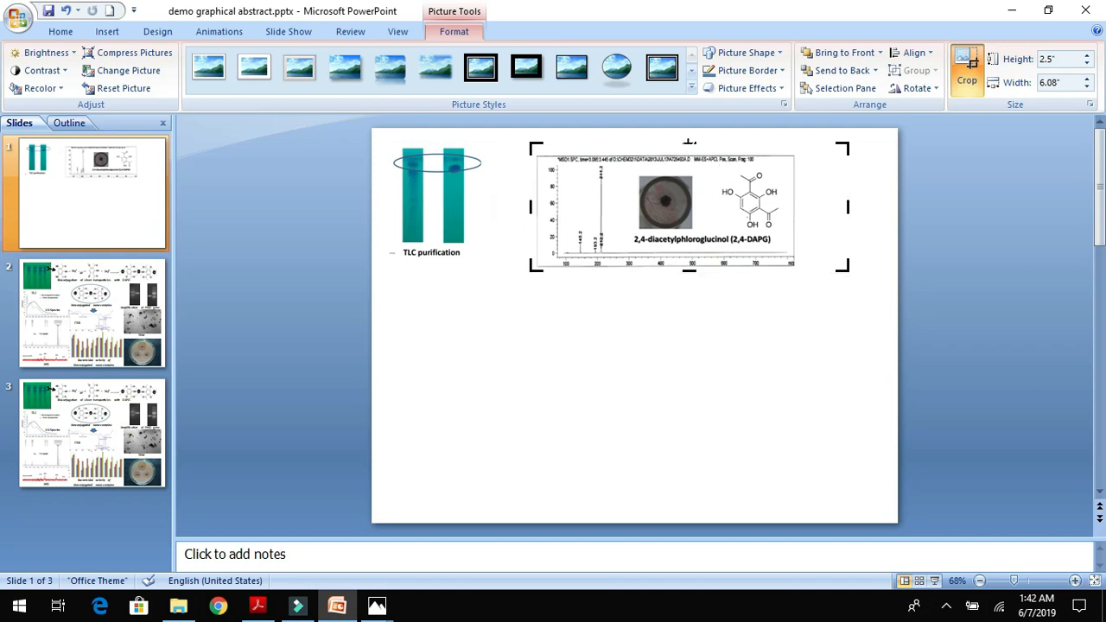
left_click_drag(689, 143, 690, 157)
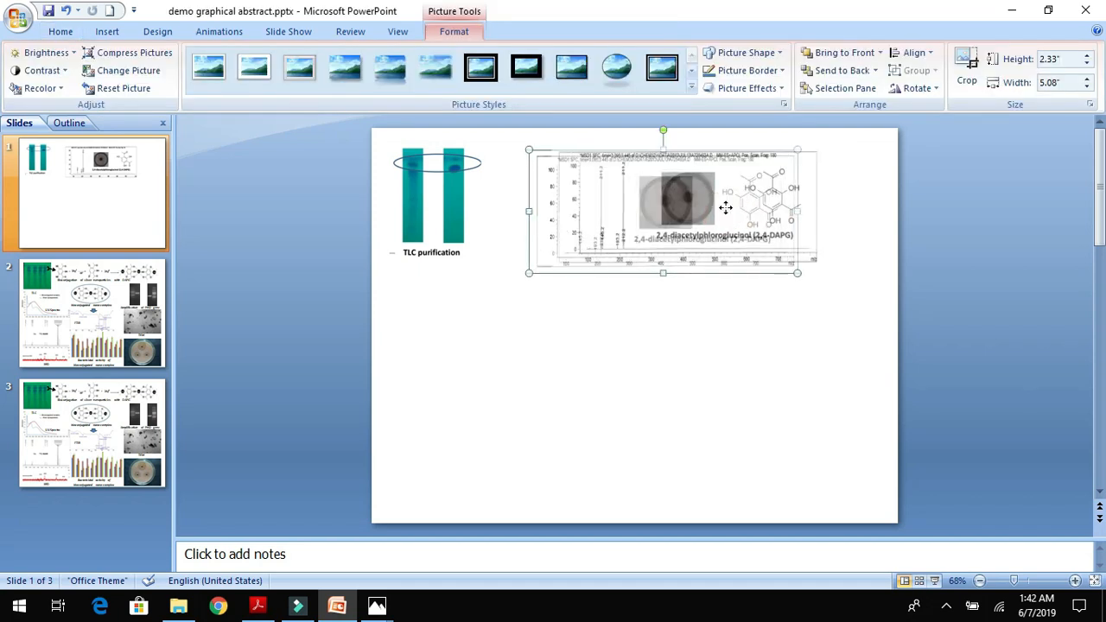
left_click(831, 278)
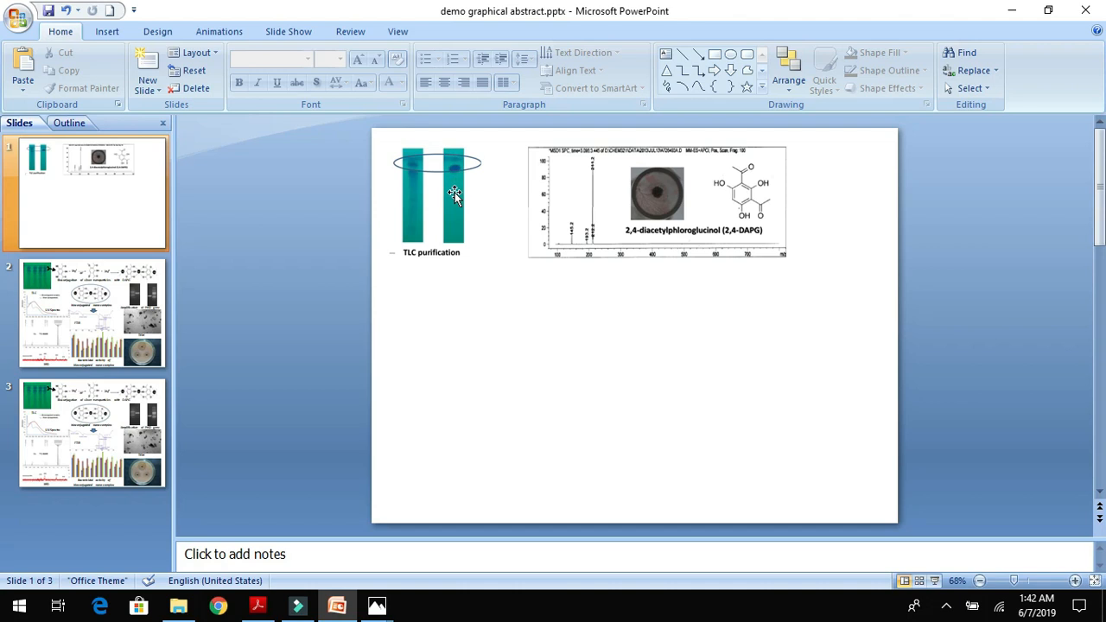
mouse_move(587, 192)
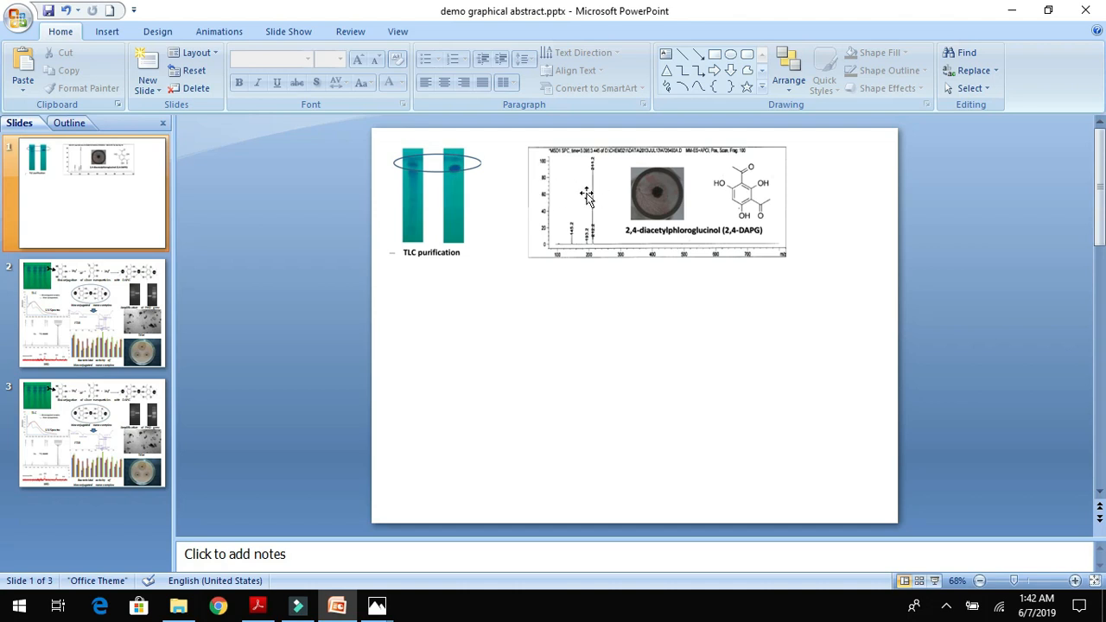
mouse_move(616, 182)
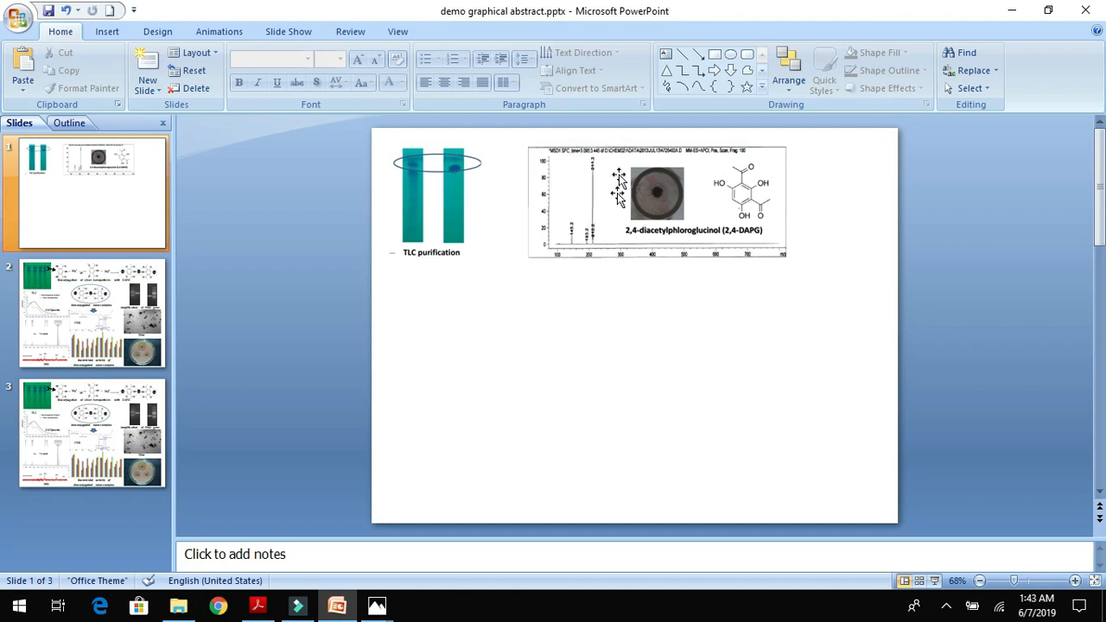
mouse_move(579, 167)
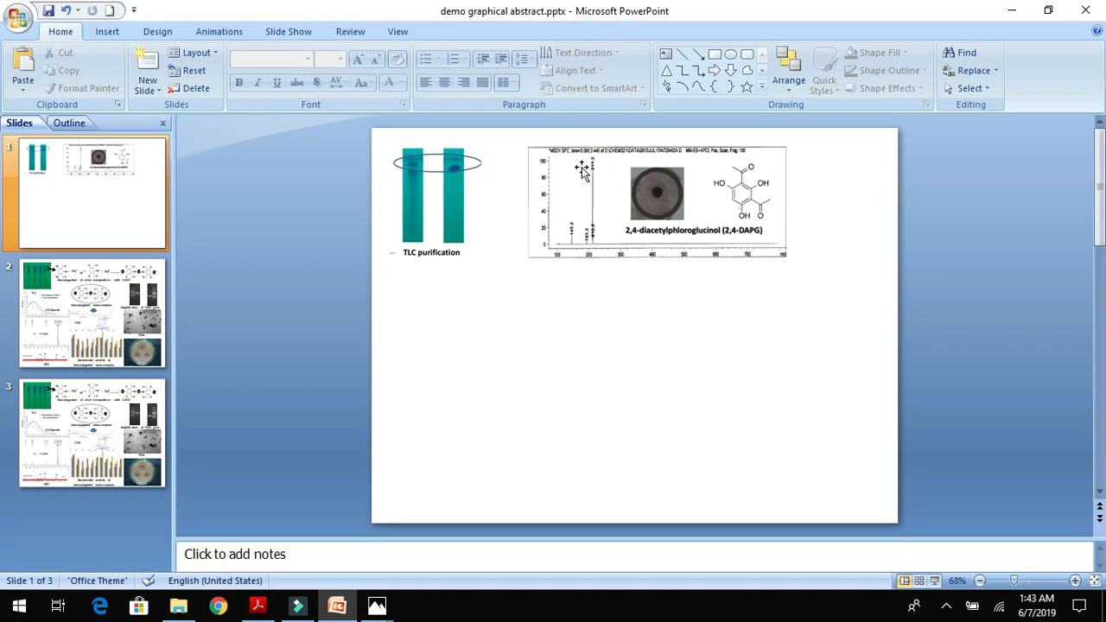
mouse_move(589, 166)
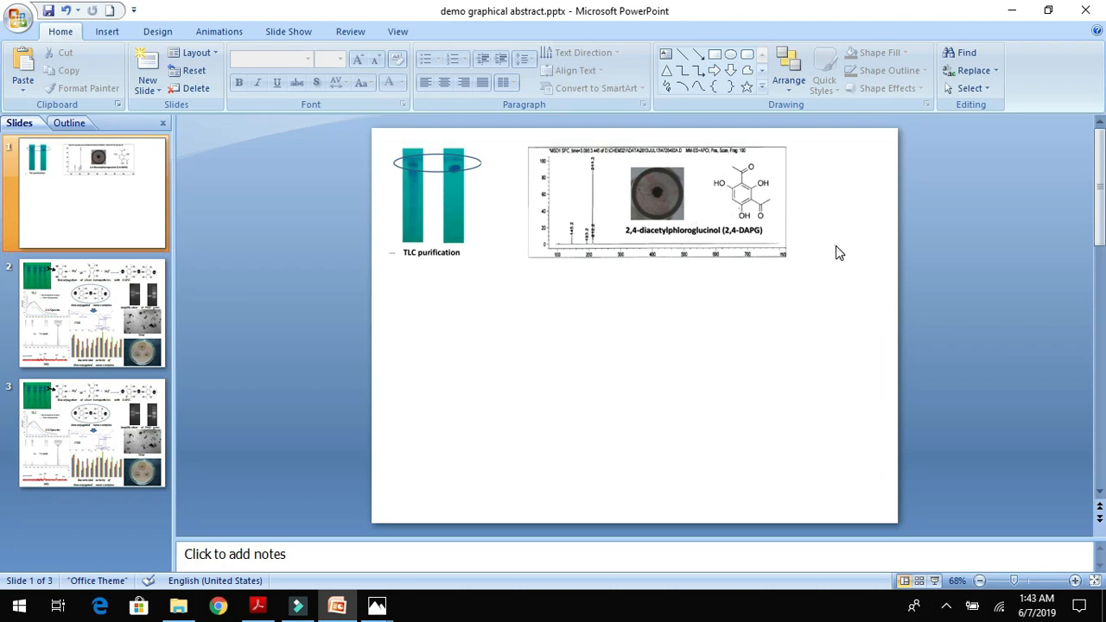
mouse_move(302, 582)
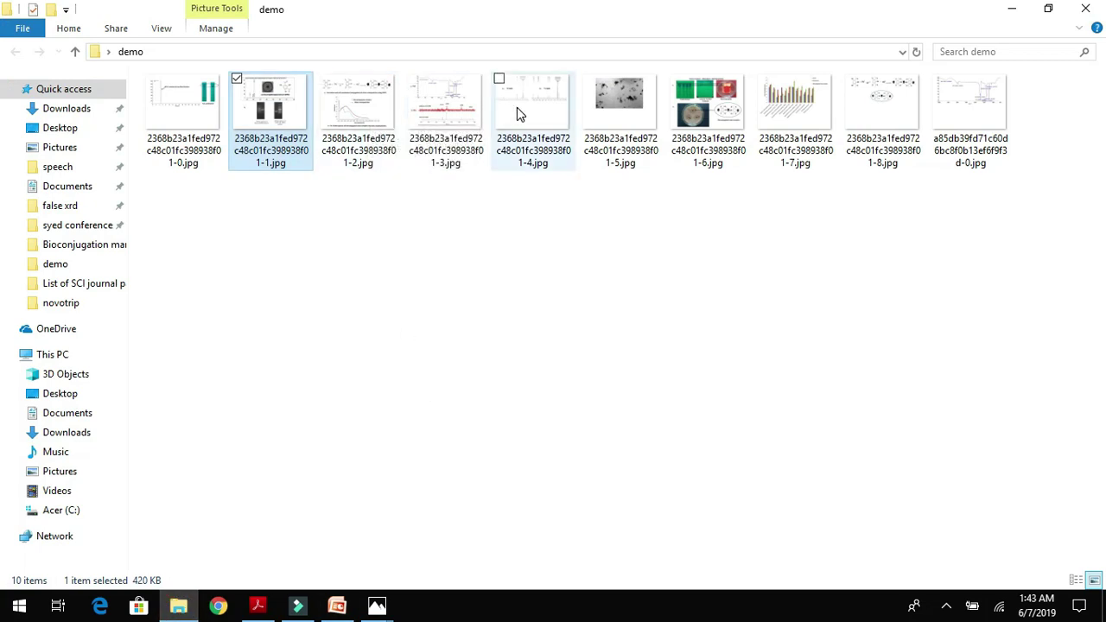
Step: Open -1-2.jpg (reaction and UV-Visible spectra figure) and paste it full-size onto slide 1
left_click(358, 103)
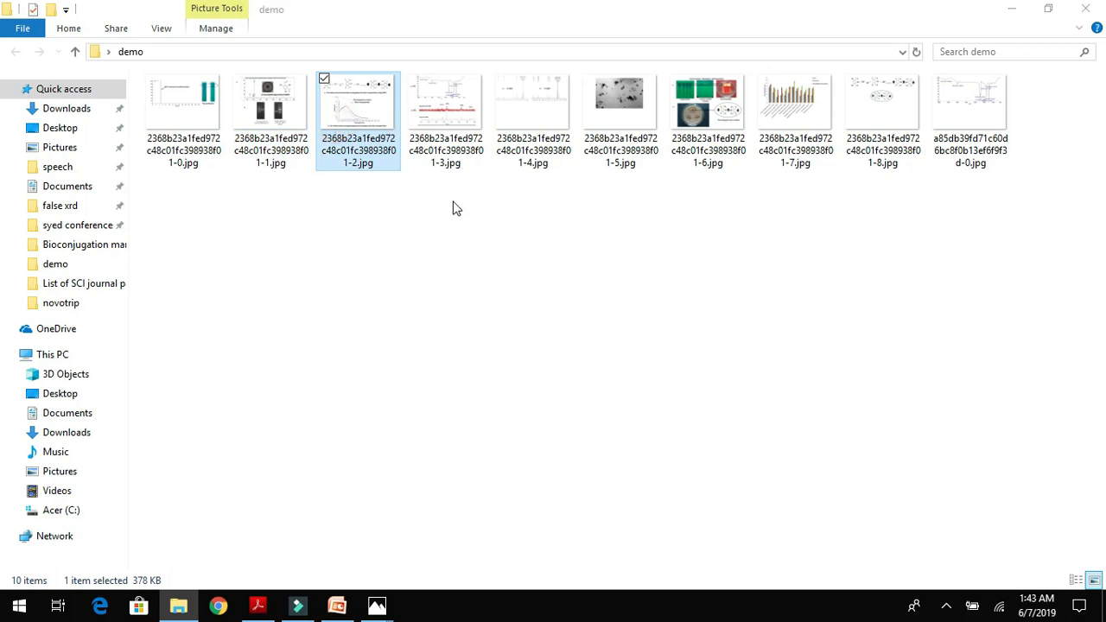
double_click(358, 99)
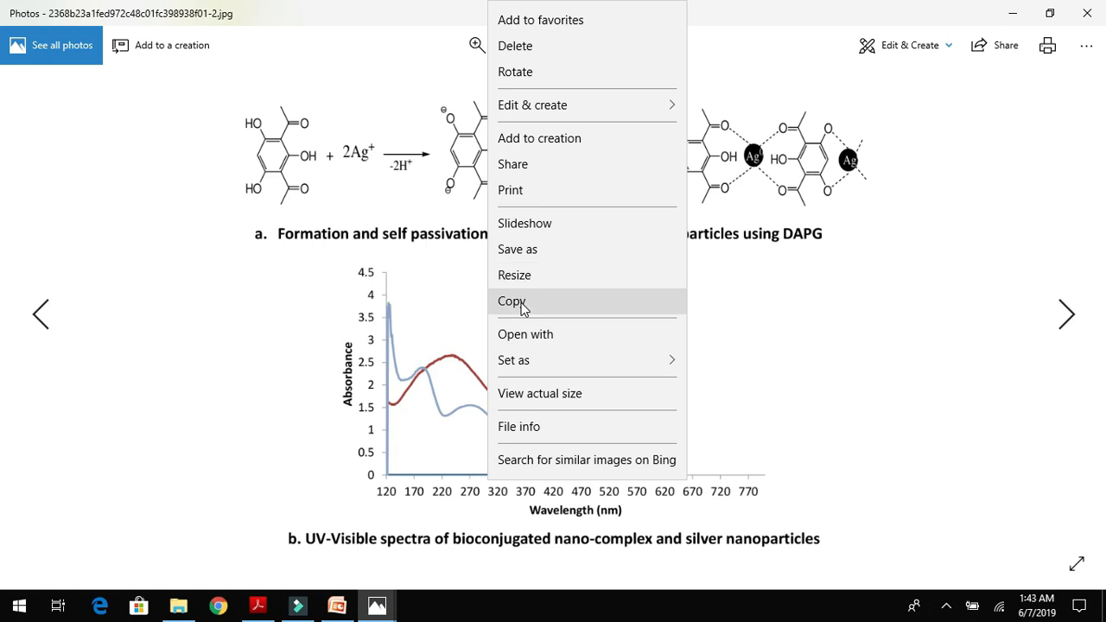
left_click(335, 606)
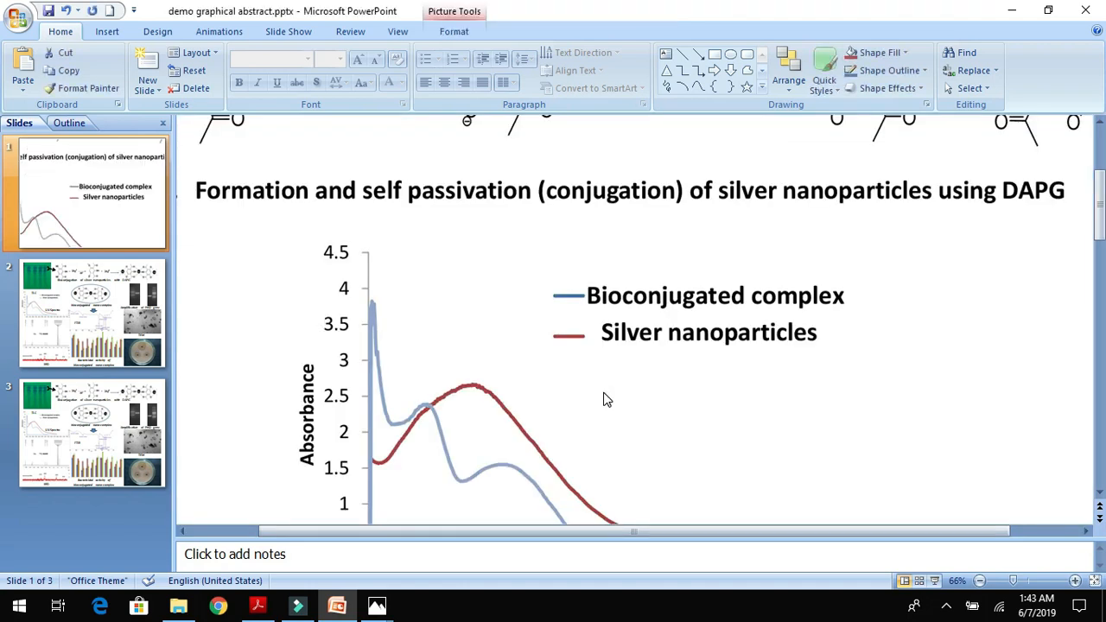
Step: Set the reaction and spectra figure's height to 5 inches, below the top panels
right_click(608, 399)
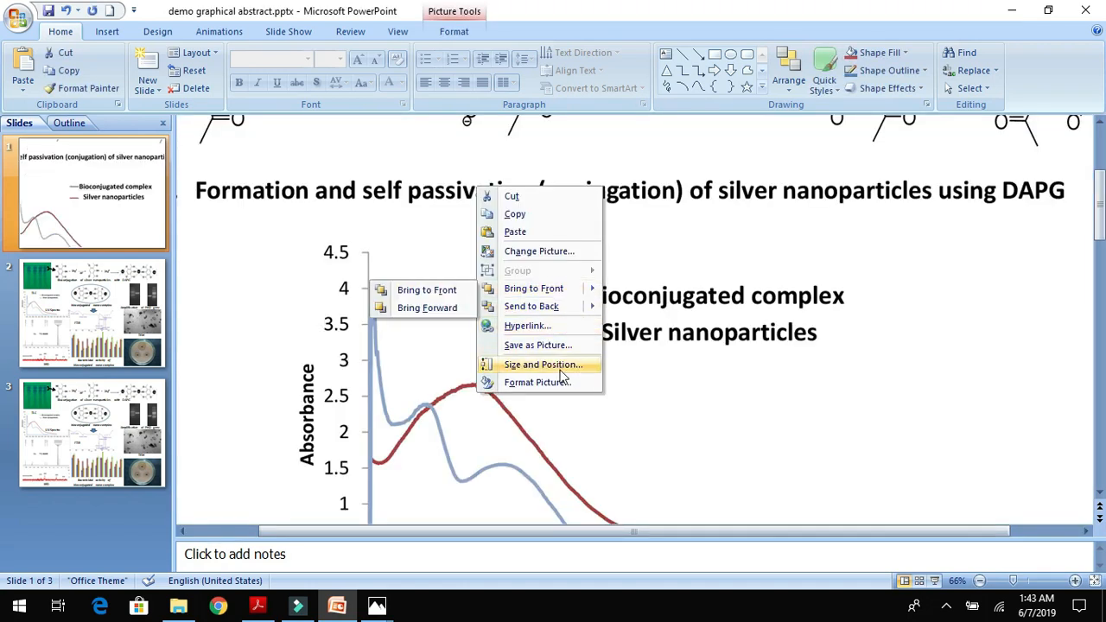
left_click(544, 364)
type("5")
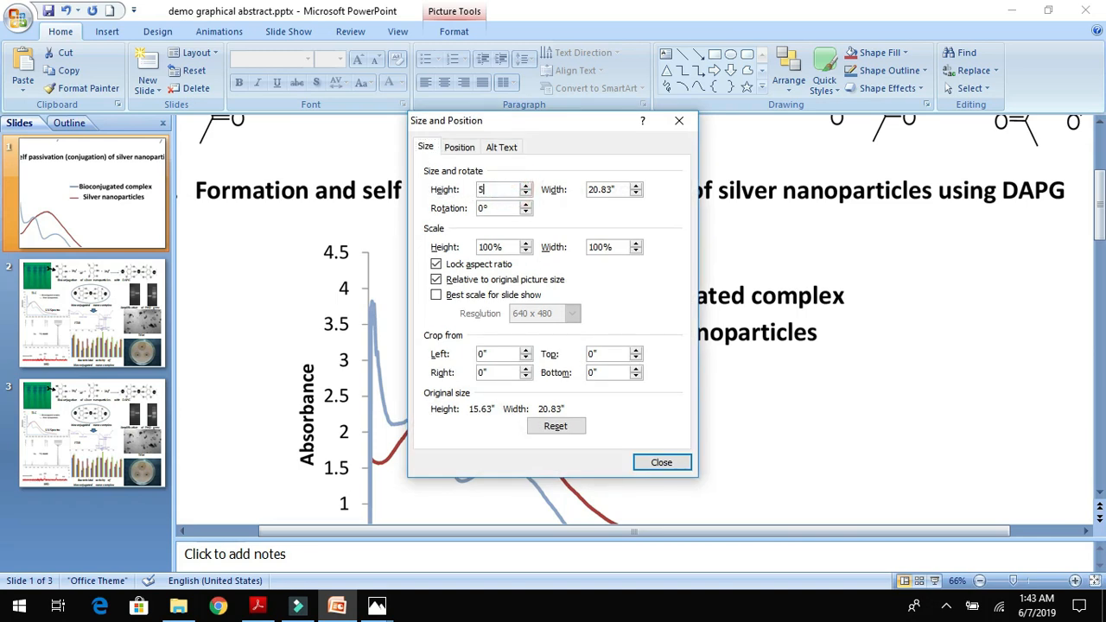
left_click(661, 462)
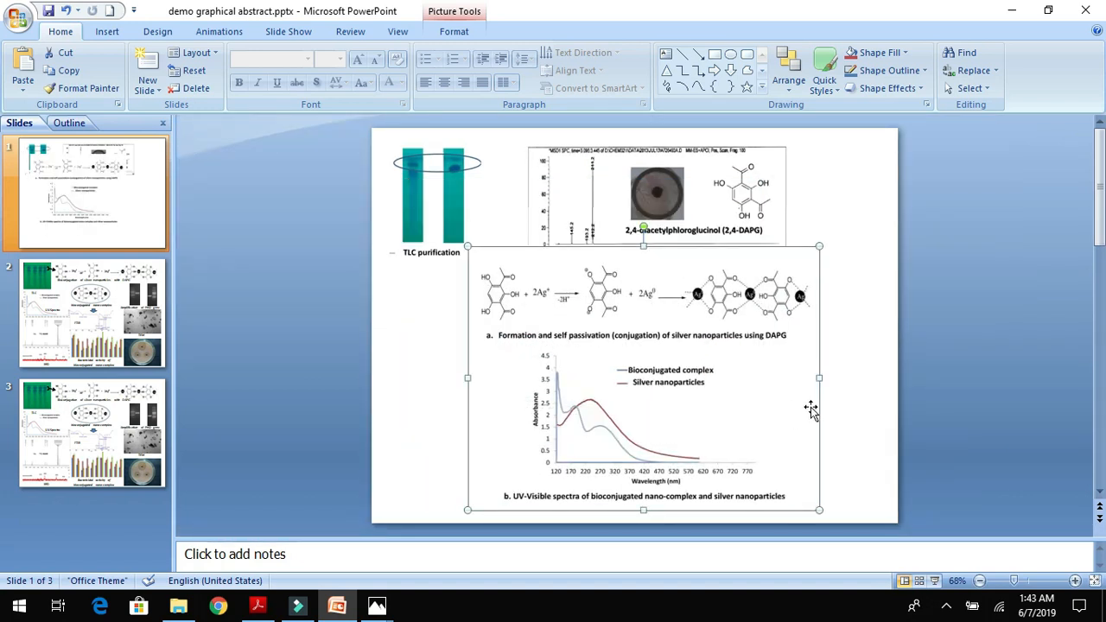
left_click(467, 32)
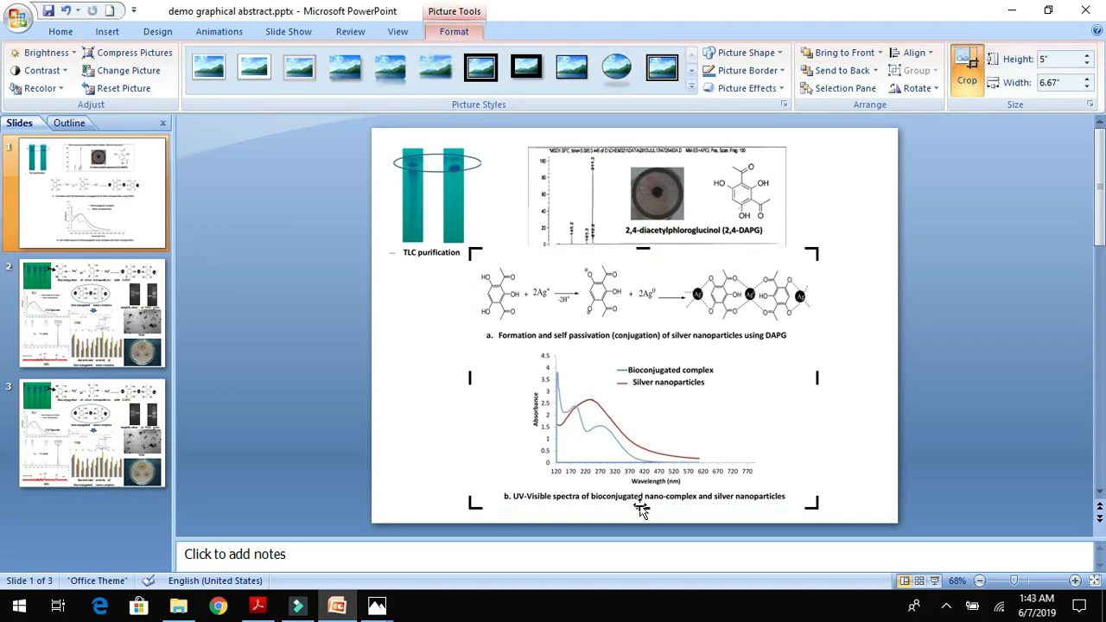
Step: Trim off the spectra graph, keeping only the silver nanoparticle reaction scheme and caption
left_click(644, 303)
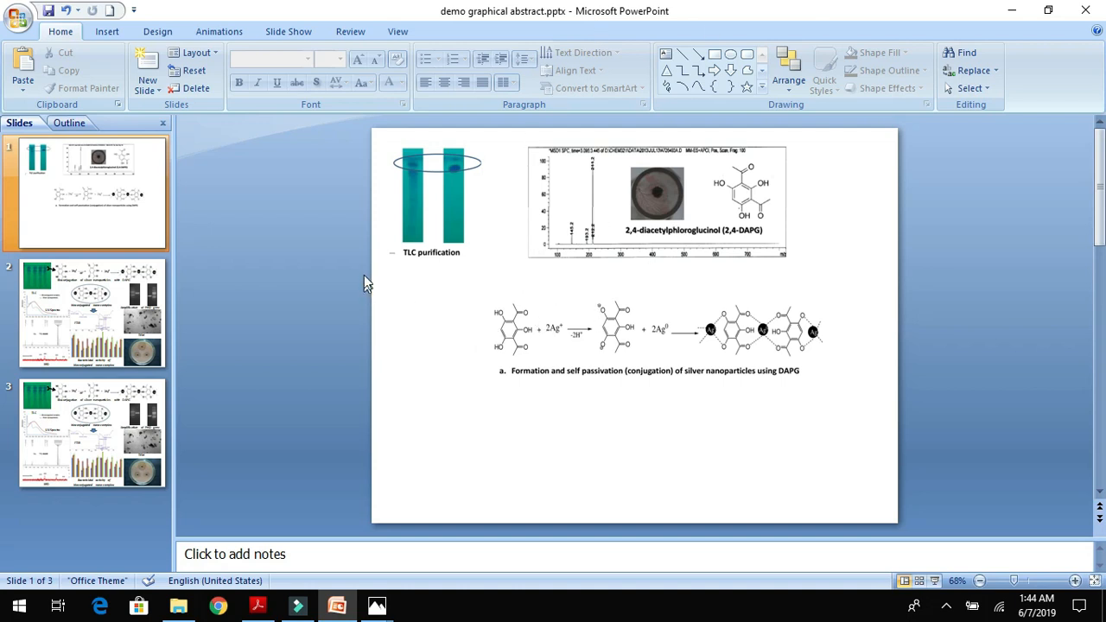
mouse_move(514, 350)
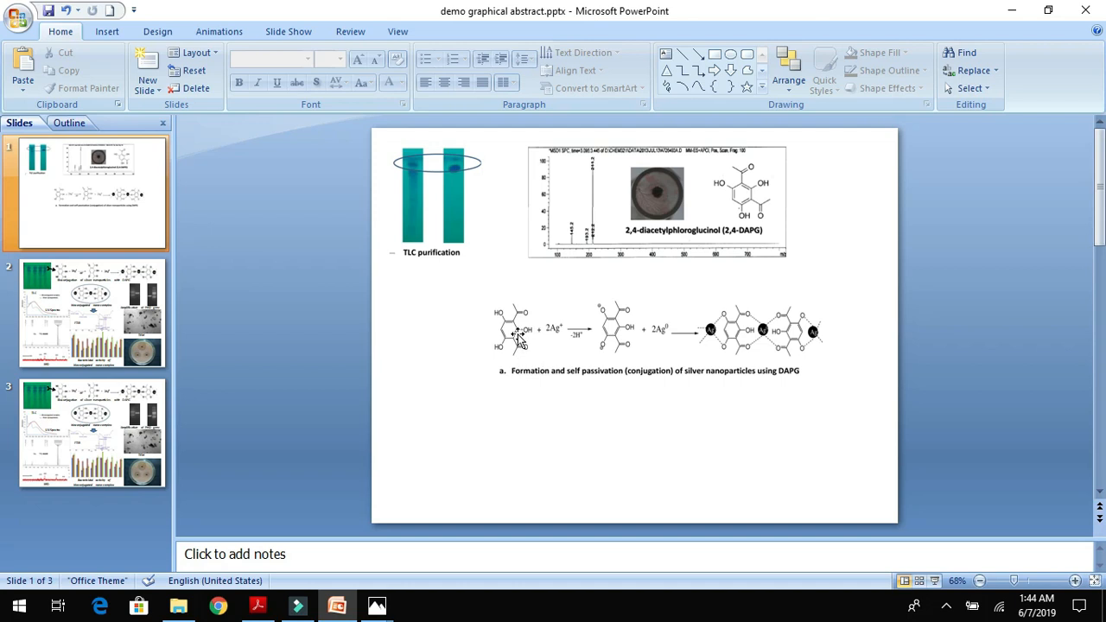
mouse_move(559, 355)
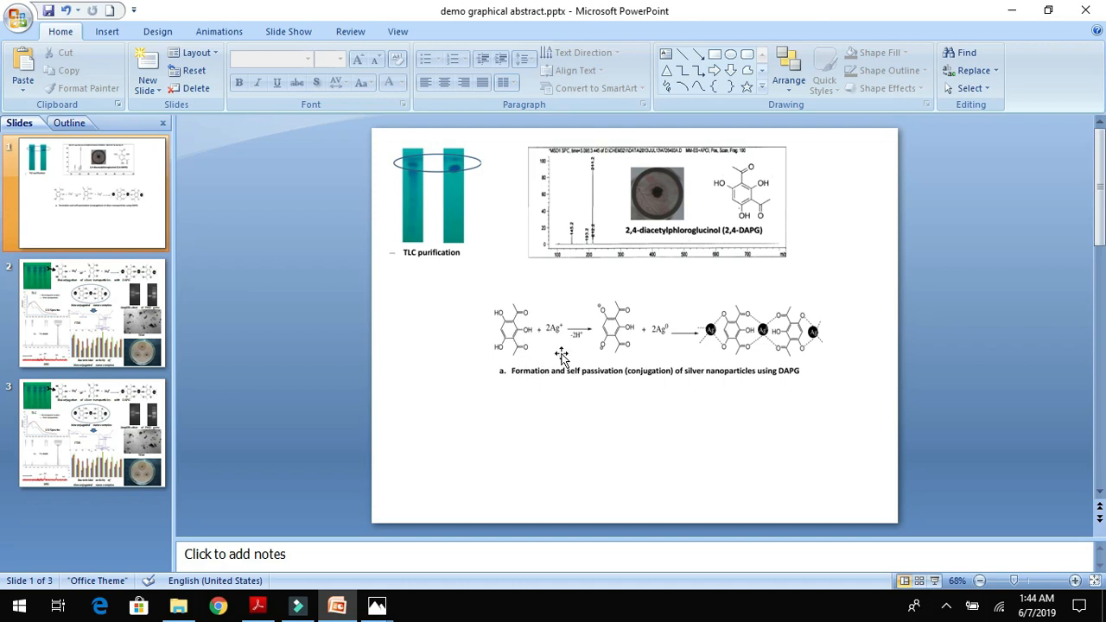
mouse_move(854, 281)
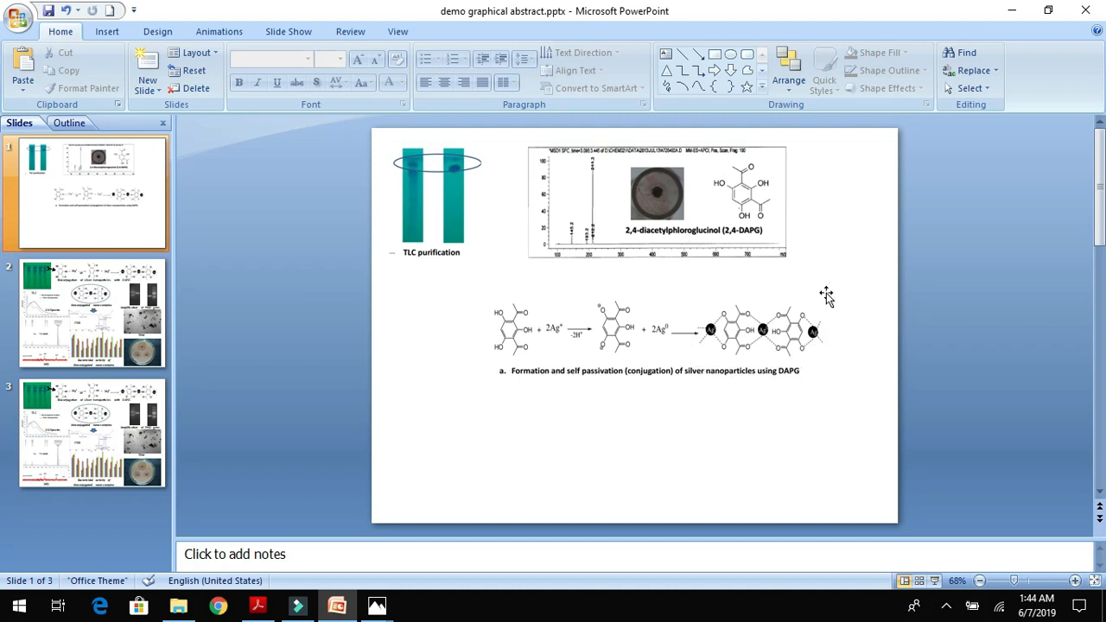
mouse_move(728, 259)
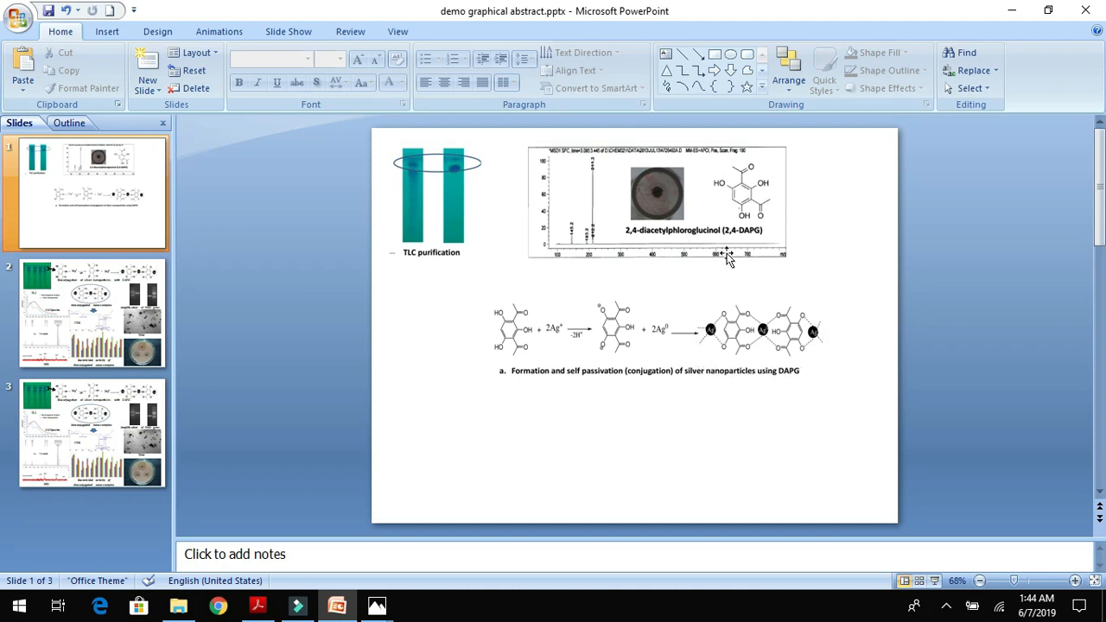
mouse_move(710, 343)
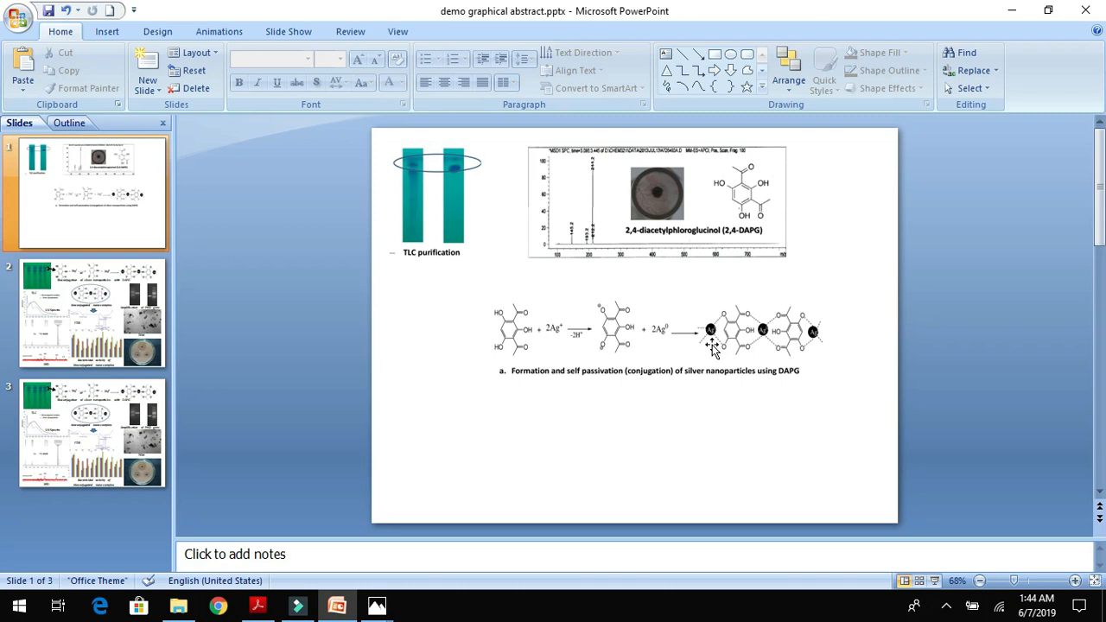
mouse_move(793, 367)
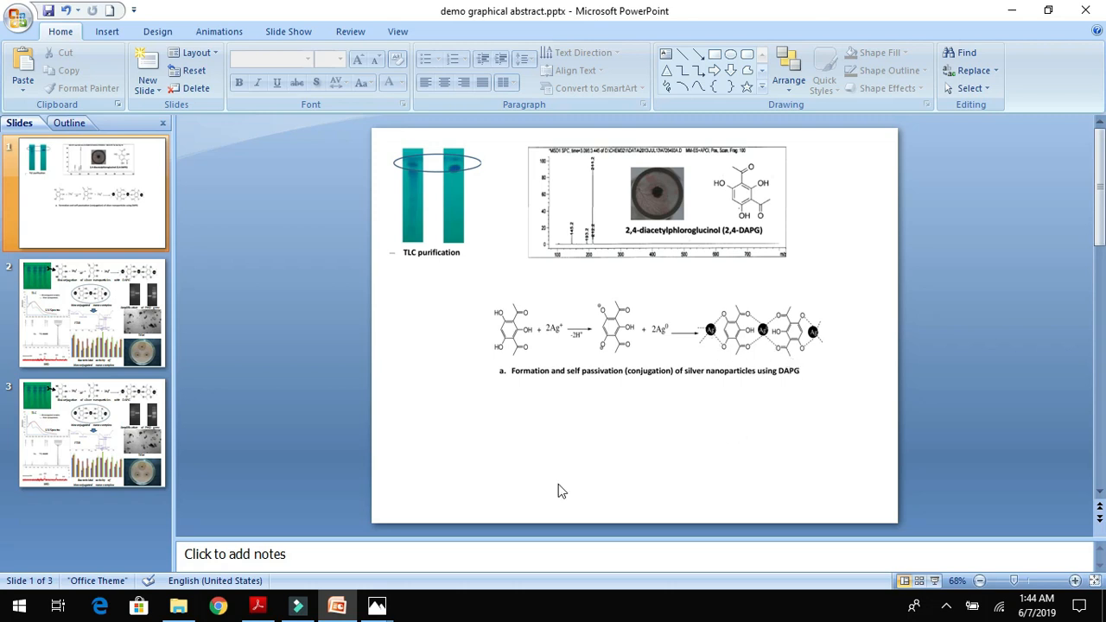
mouse_move(793, 341)
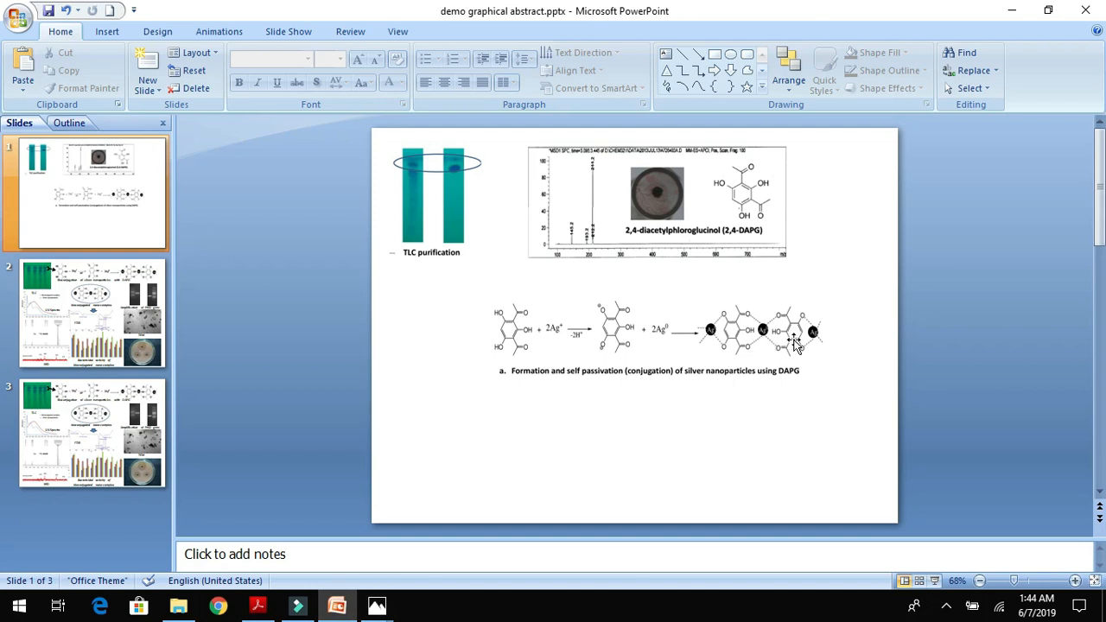
mouse_move(761, 335)
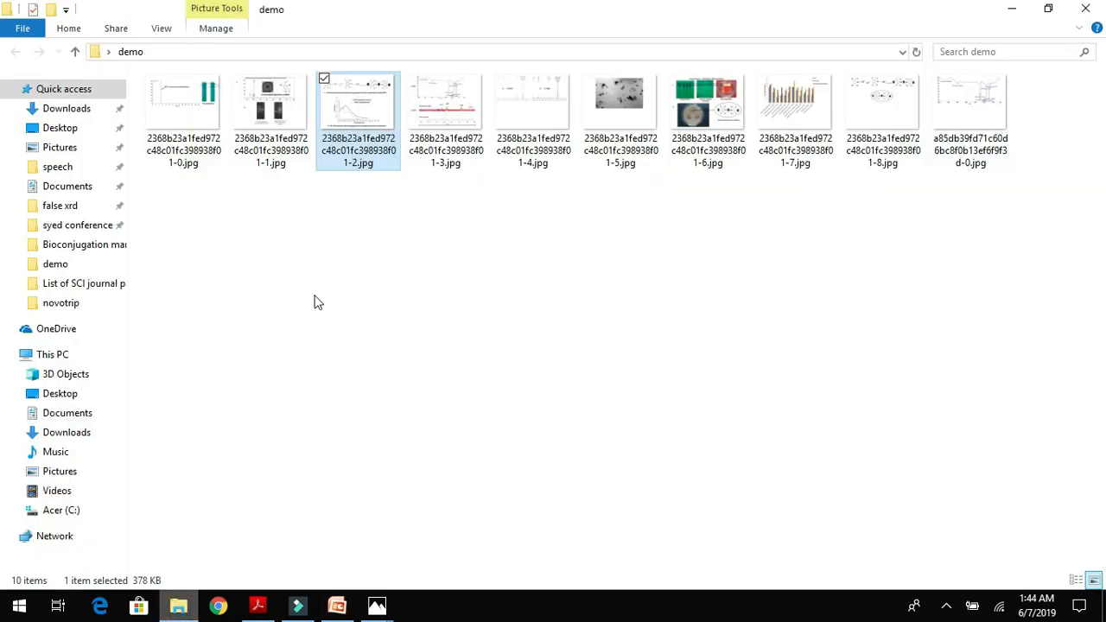
mouse_move(368, 107)
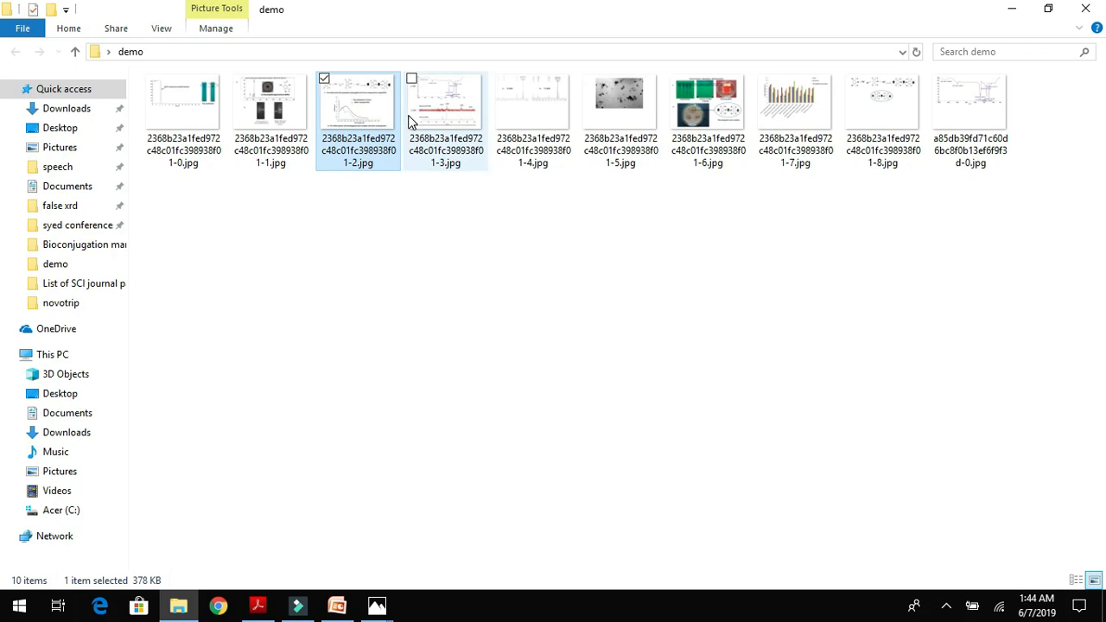
Step: Reopen -1-2.jpg from the demo folder to copy its image again
double_click(355, 102)
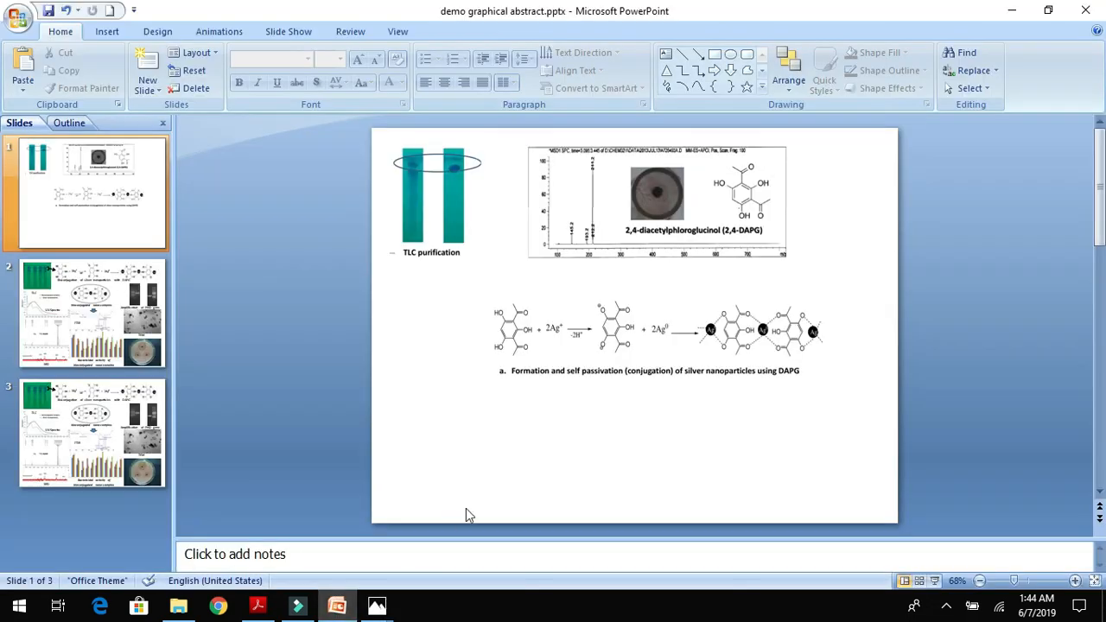
Step: Paste a second copy of the reaction-and-spectra figure on slide 1 and reduce its height
right_click(469, 515)
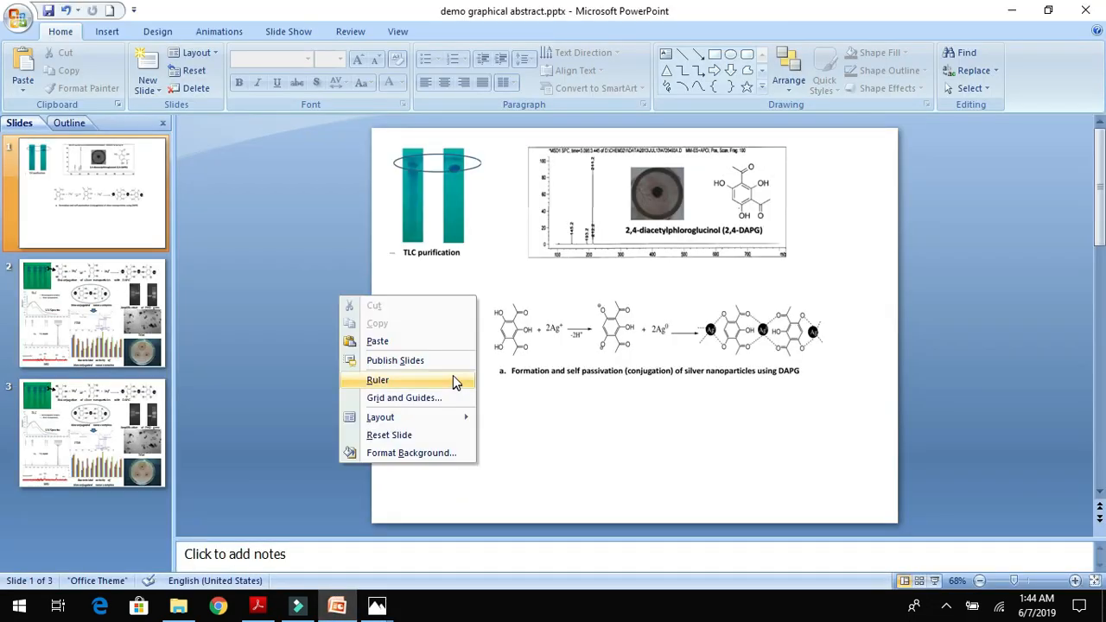
left_click(377, 380)
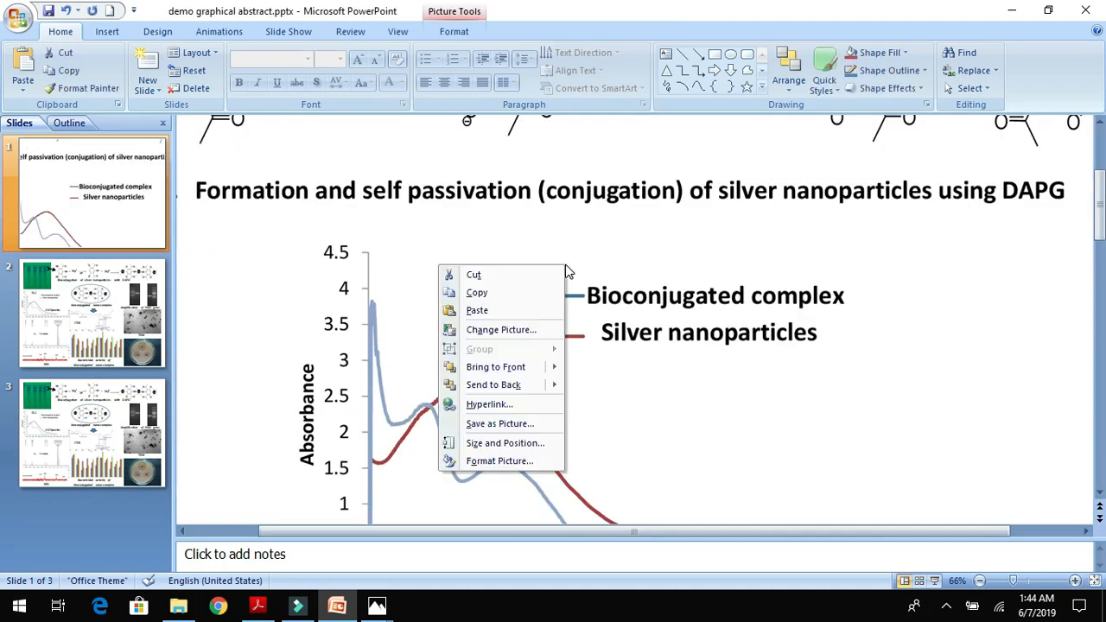
left_click(504, 442)
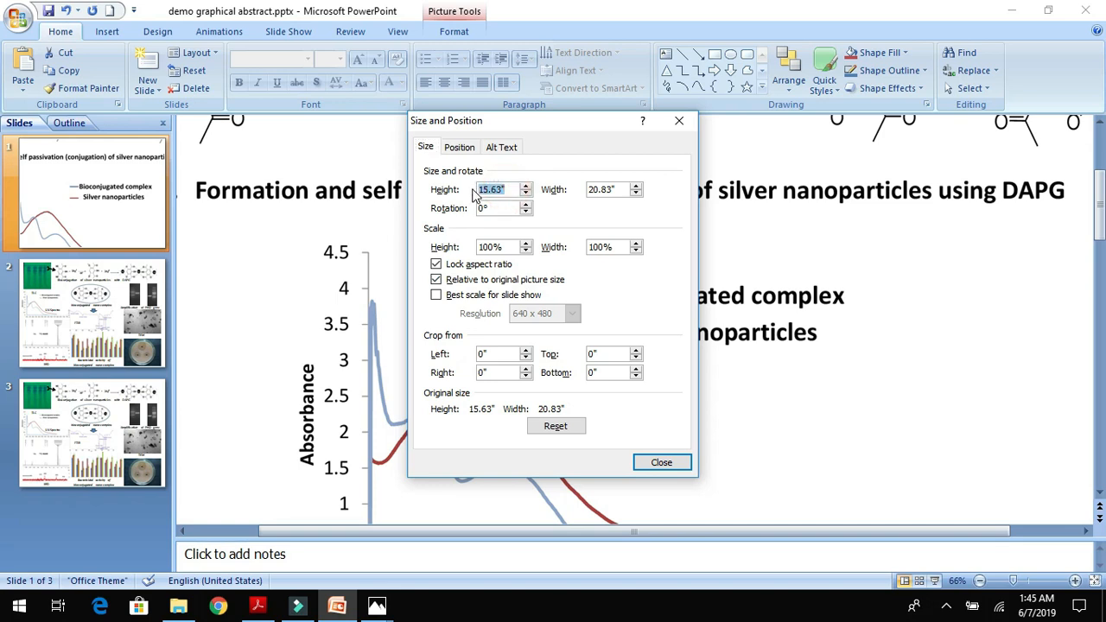
left_click(662, 463)
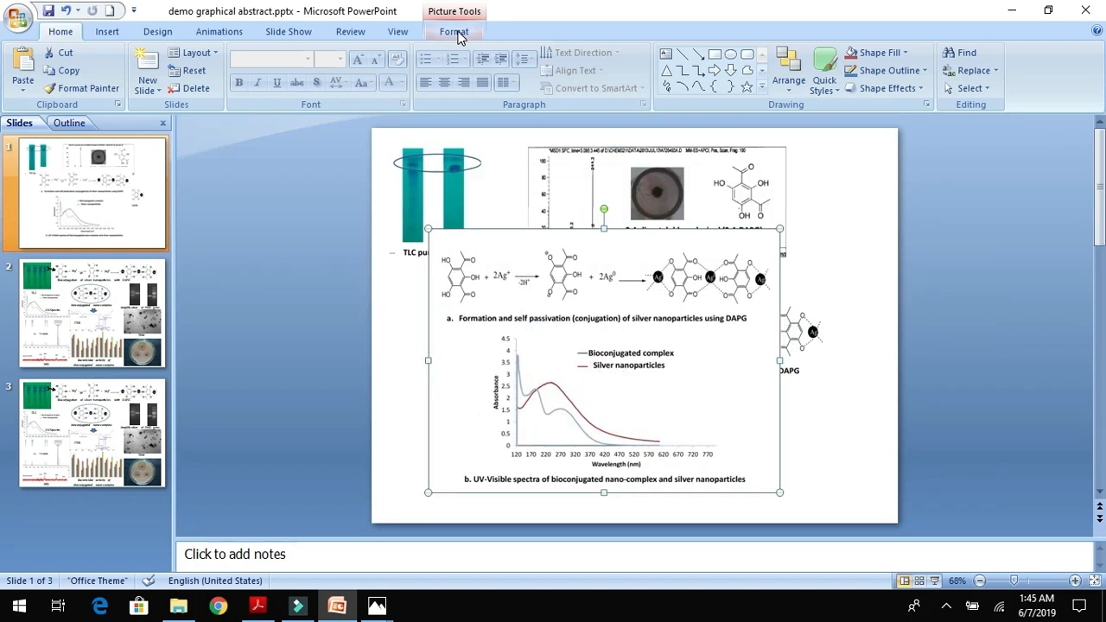
Step: Crop this copy to just the UV-Visible absorbance plot and legend, removing the caption
left_click(456, 32)
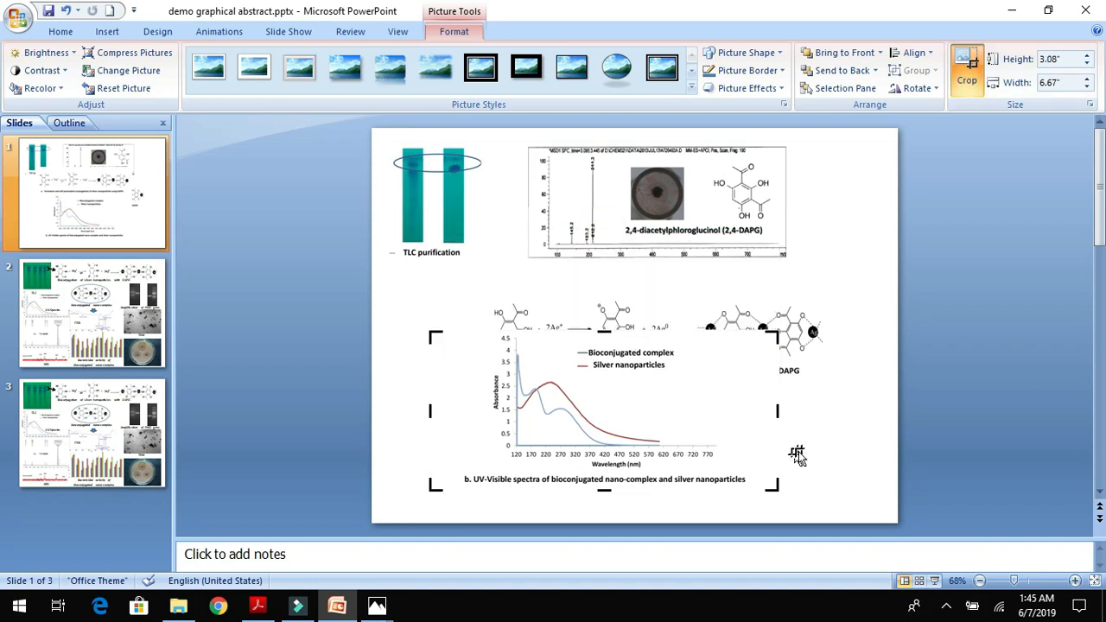
left_click(605, 389)
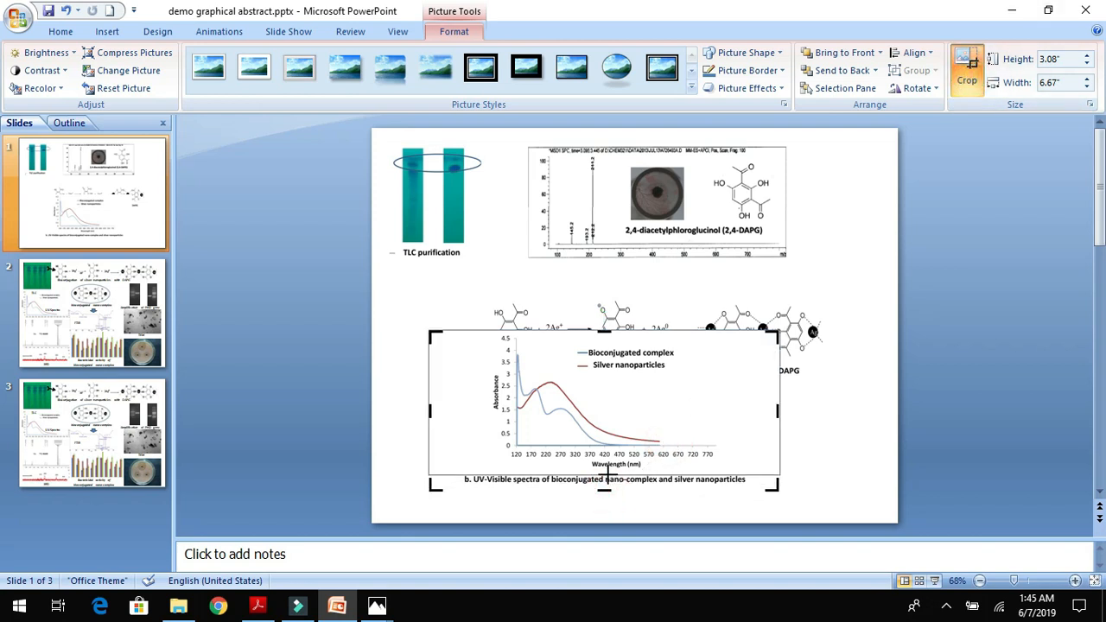
left_click_drag(603, 485, 603, 467)
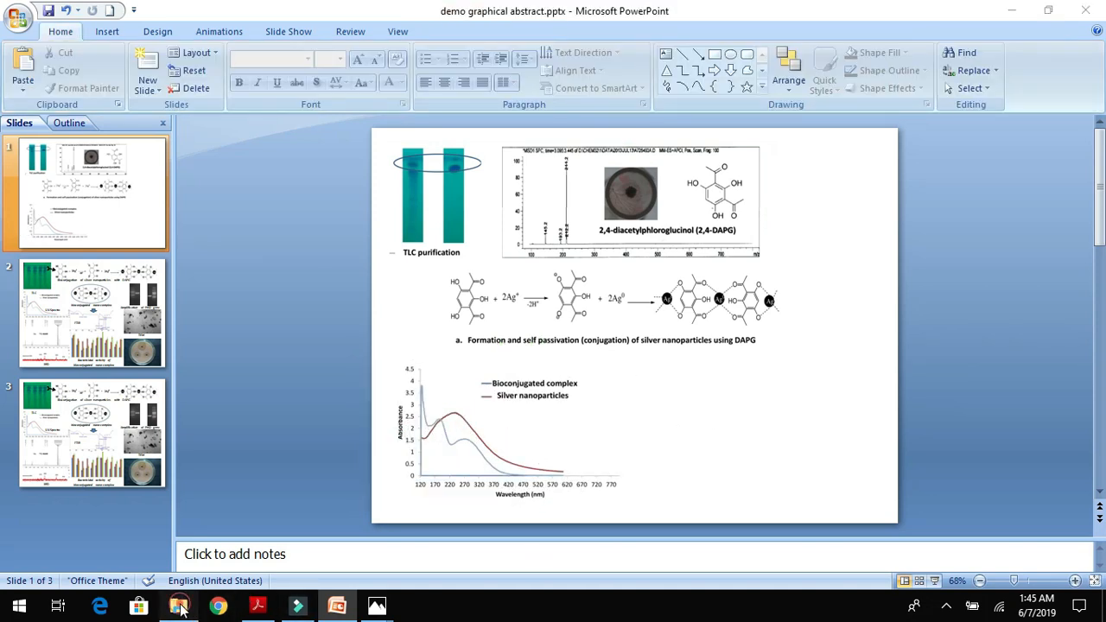
Step: Switch back to the File Explorer folder holding the figure files
left_click(178, 605)
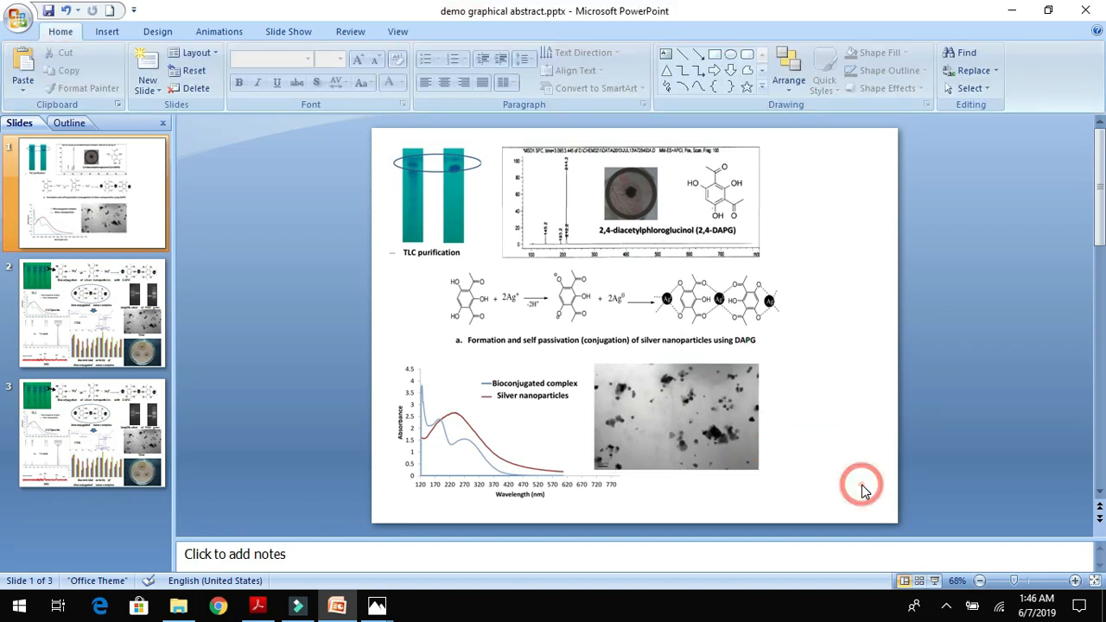
Step: Open the agar plate and nano-complex figure from the figures folder, then return to PowerPoint
left_click(177, 605)
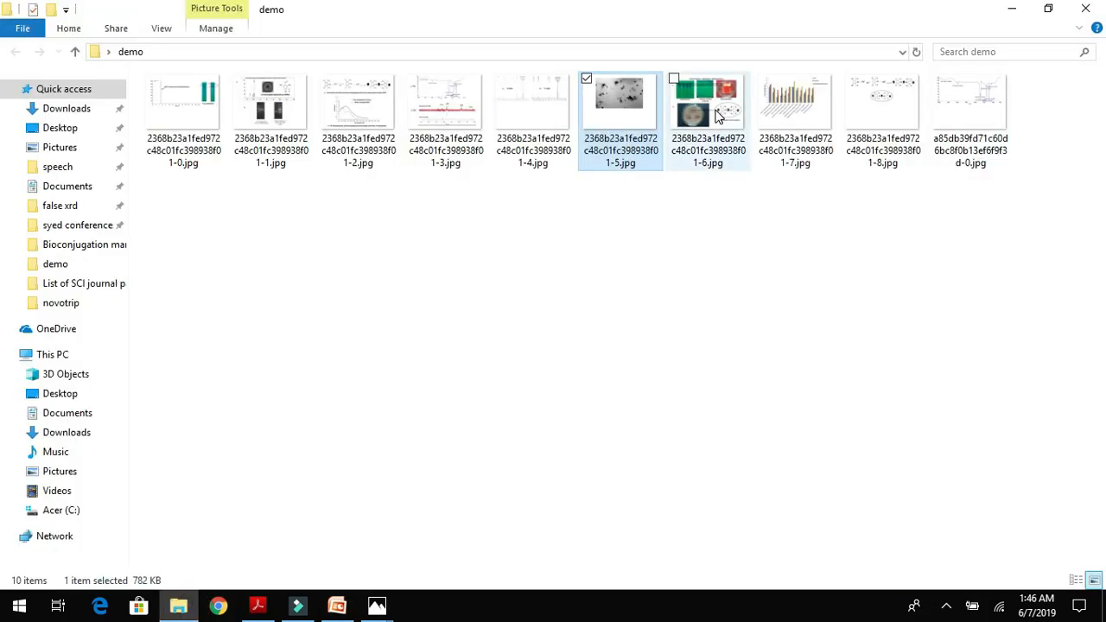
double_click(707, 101)
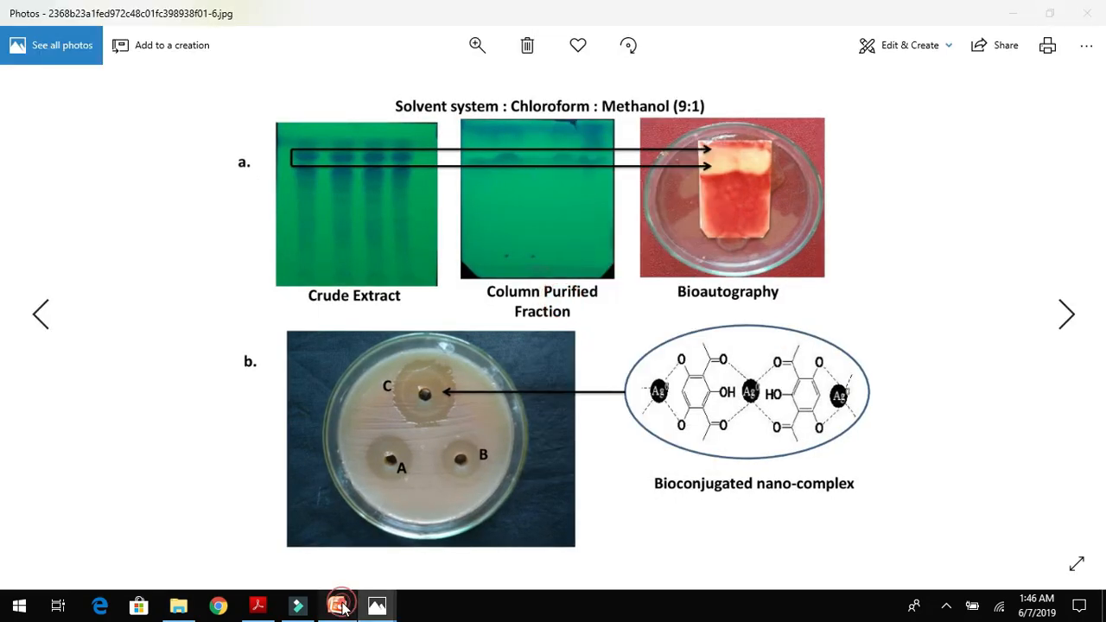
left_click(338, 605)
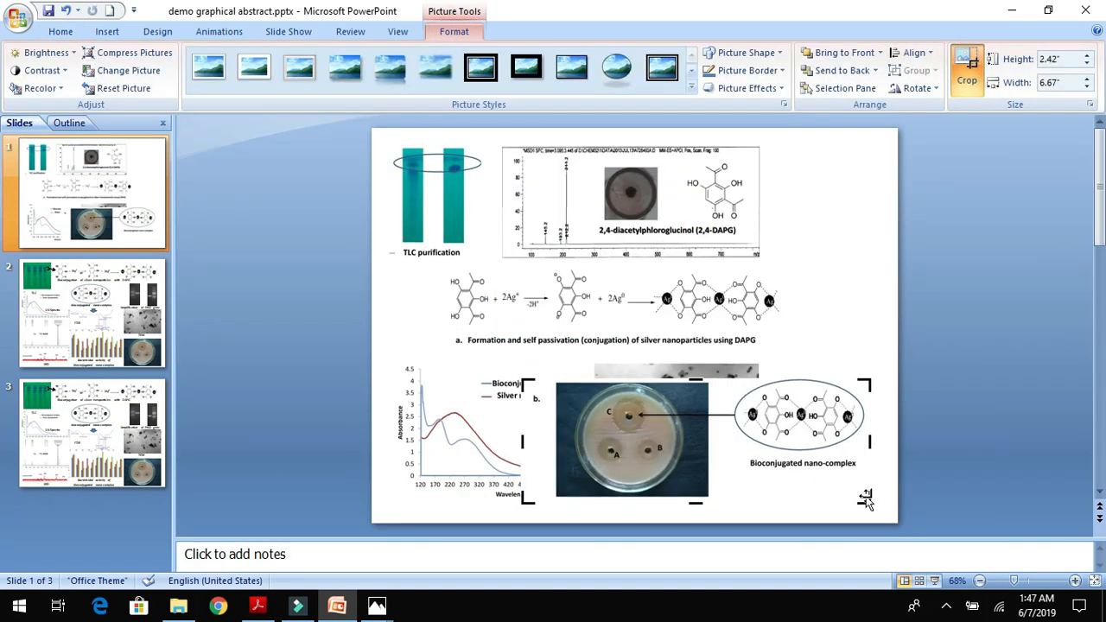
Step: Finish cropping to the agar plate with inhibition zones and enlarge it beside the TEM image
left_click(889, 483)
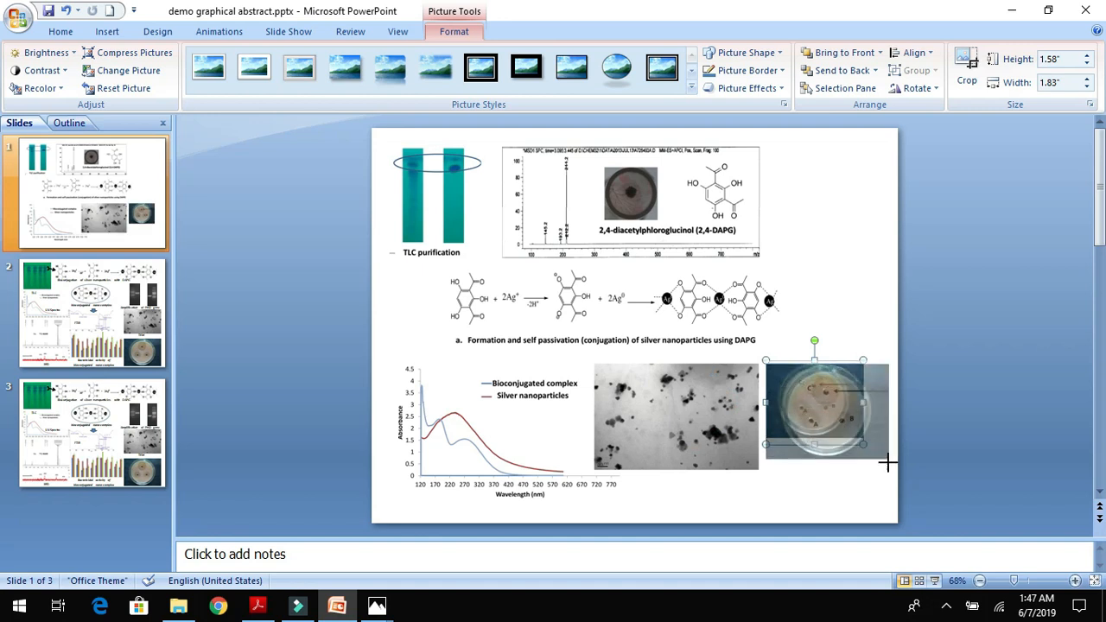
left_click_drag(867, 447, 894, 474)
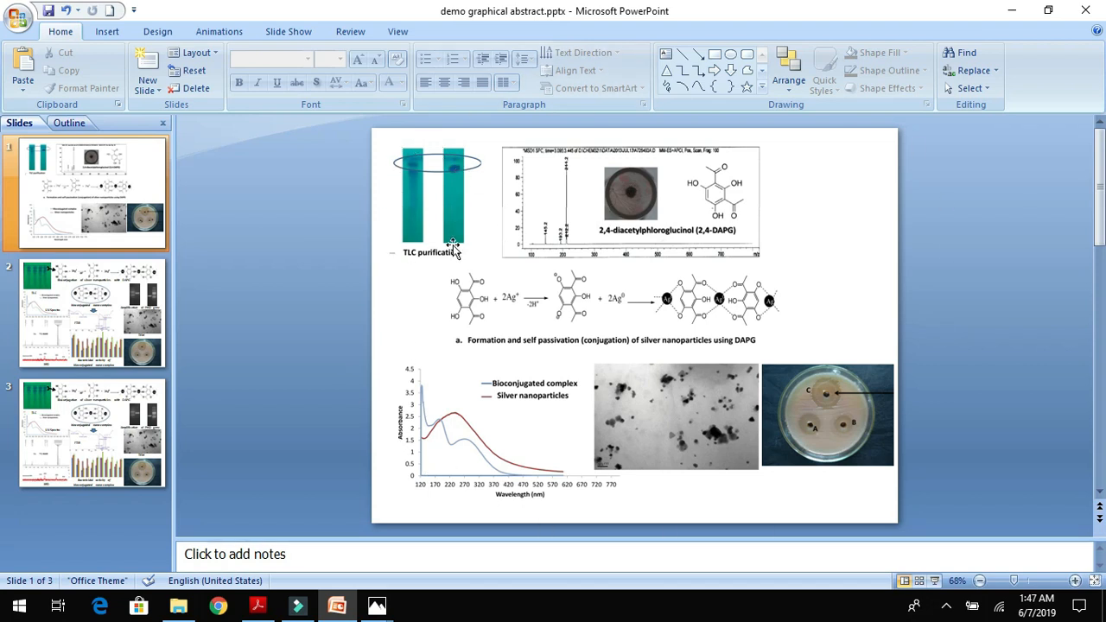
mouse_move(435, 286)
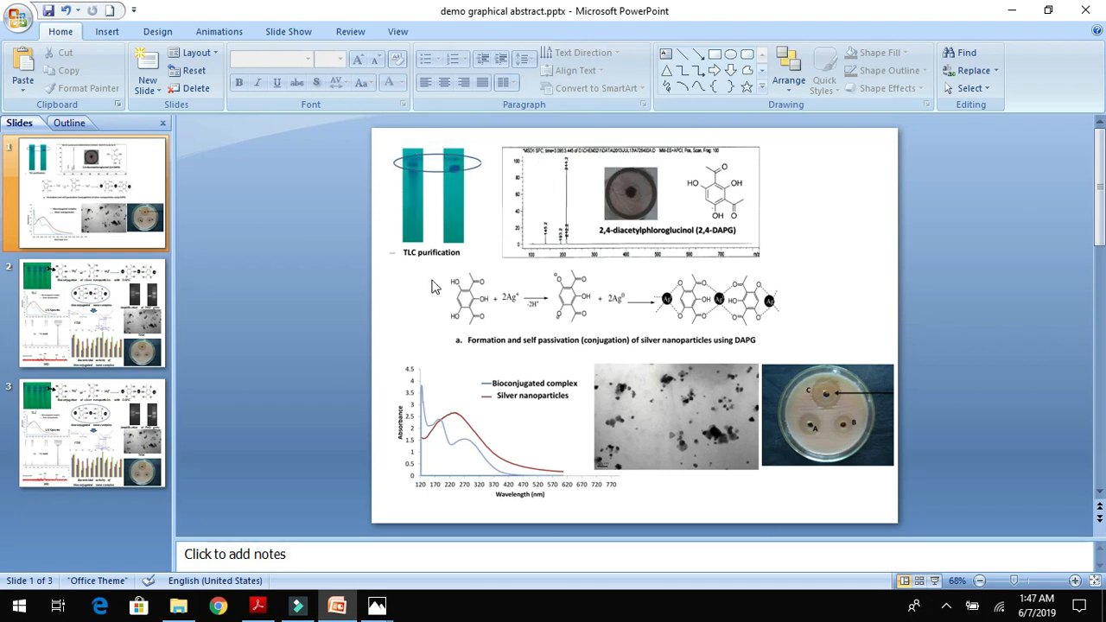
mouse_move(443, 443)
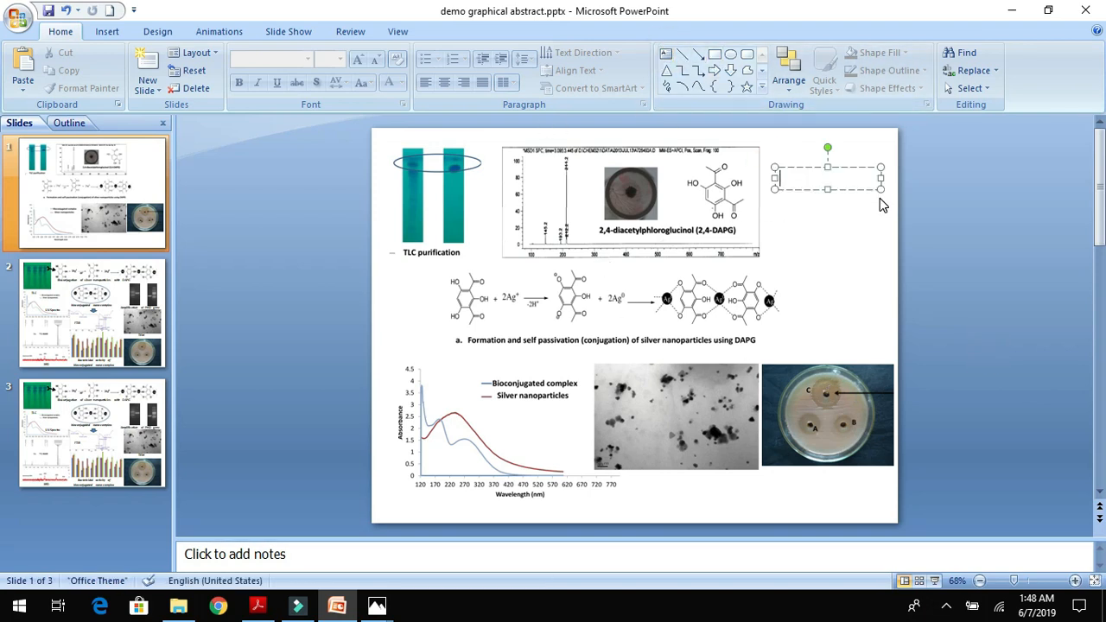
Step: Type 'LC-MS' into the top-right text box, then bring up the Filmora editor
type("LC-MS")
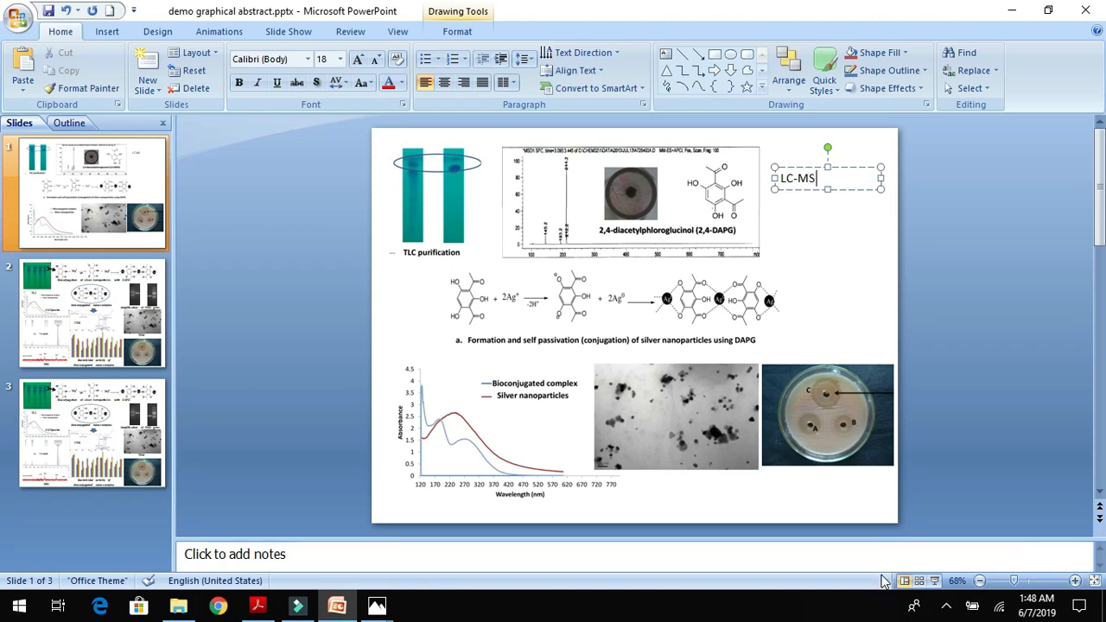
left_click(297, 605)
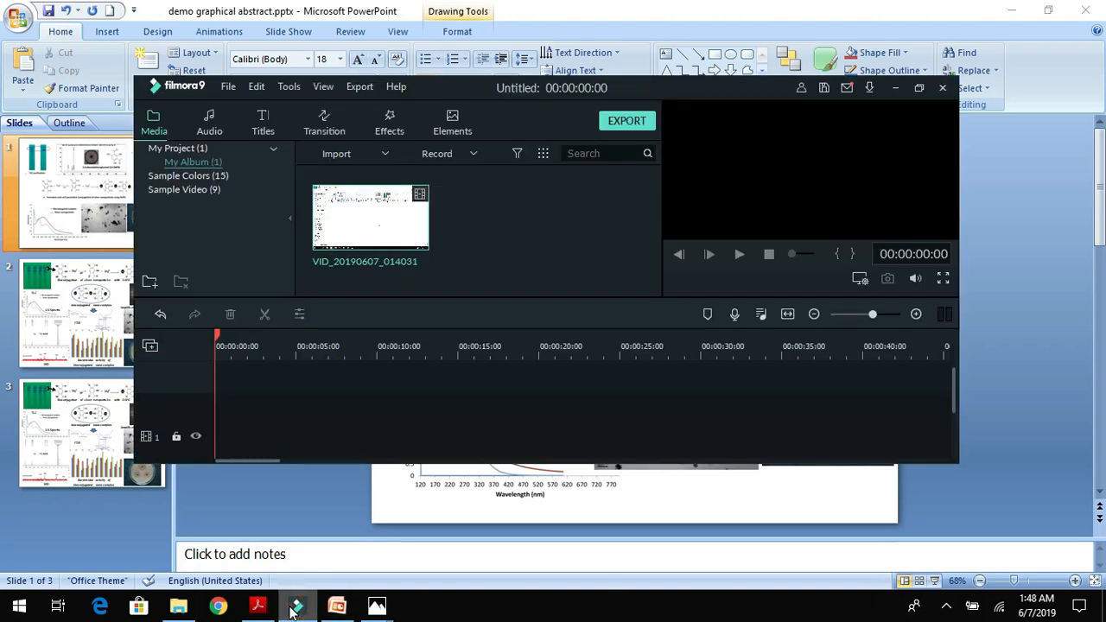
left_click(295, 604)
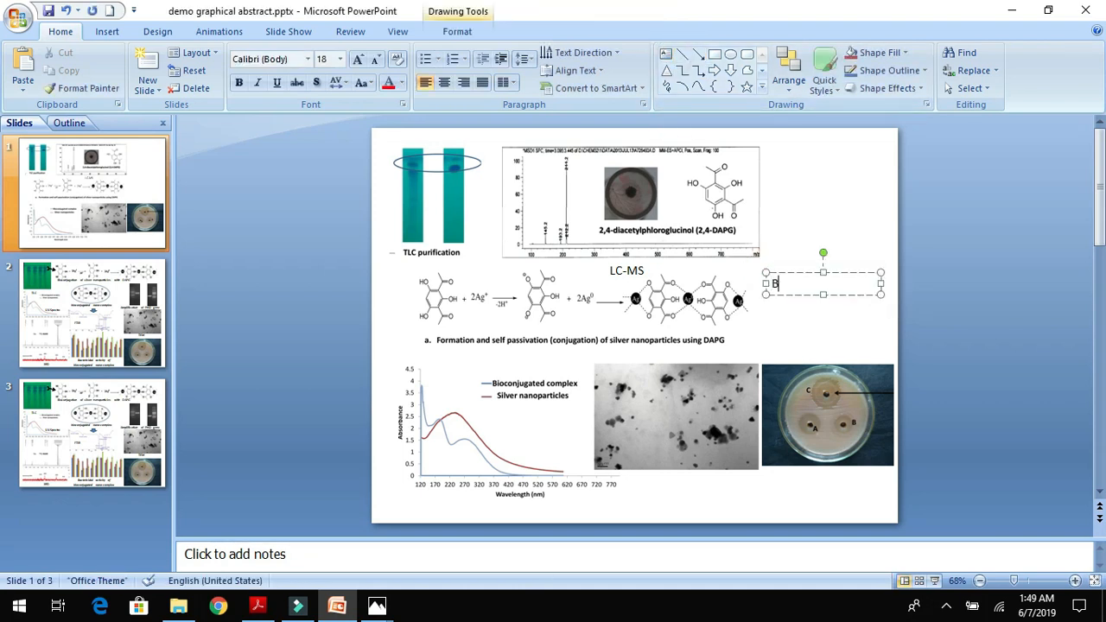
Step: Add 'Bioconjugation process' and 'TEM' labels, with an arrow pointing toward the plate image
type("ioconjugation")
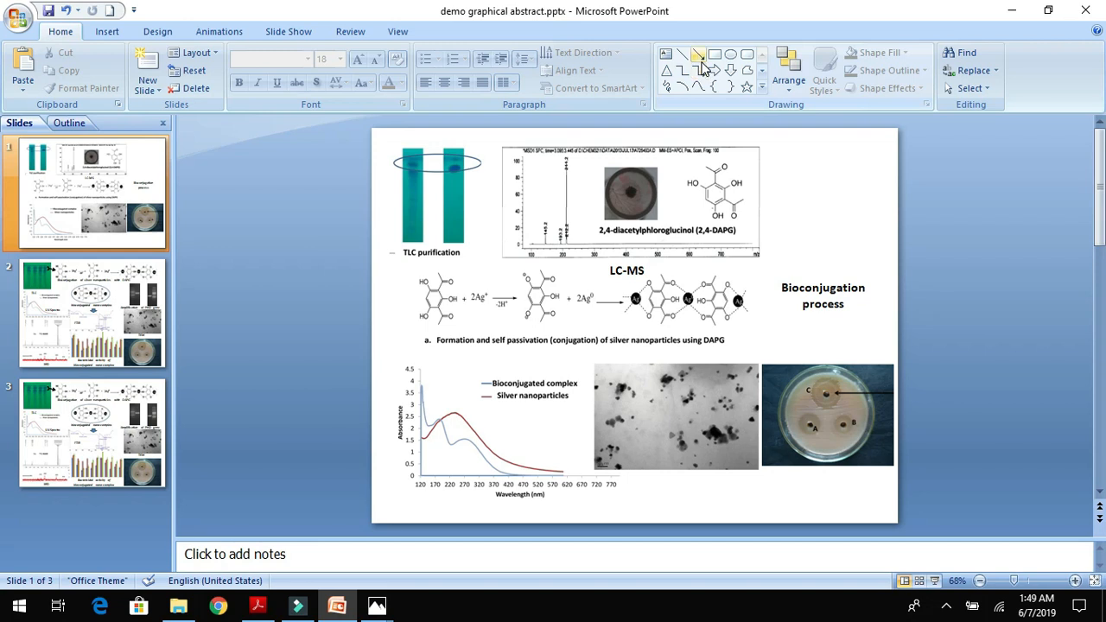
left_click(685, 54)
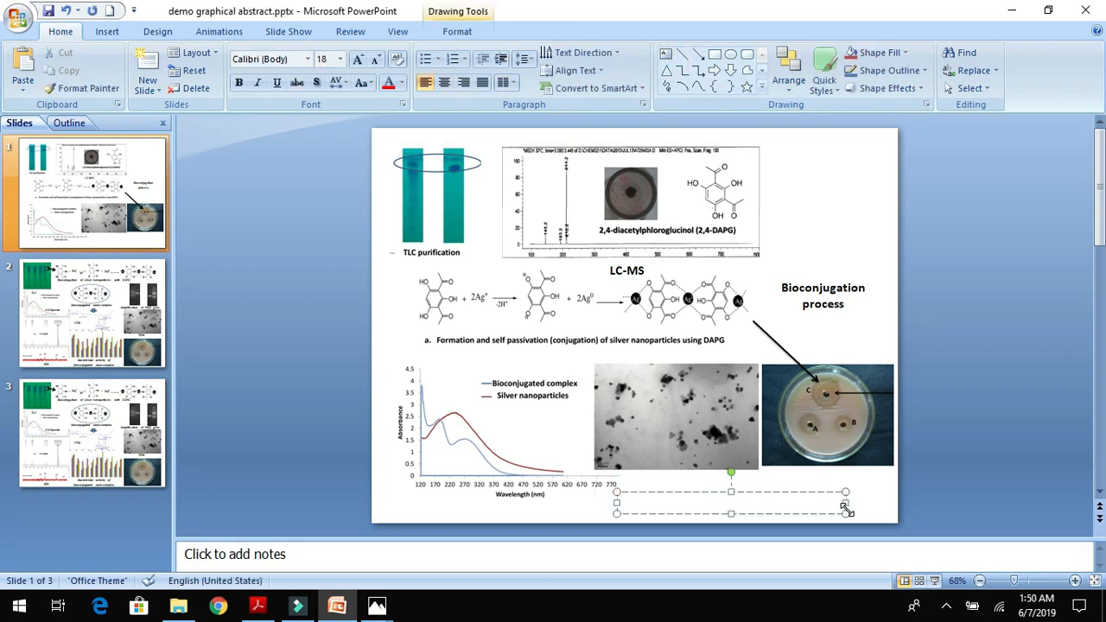
type("TEM")
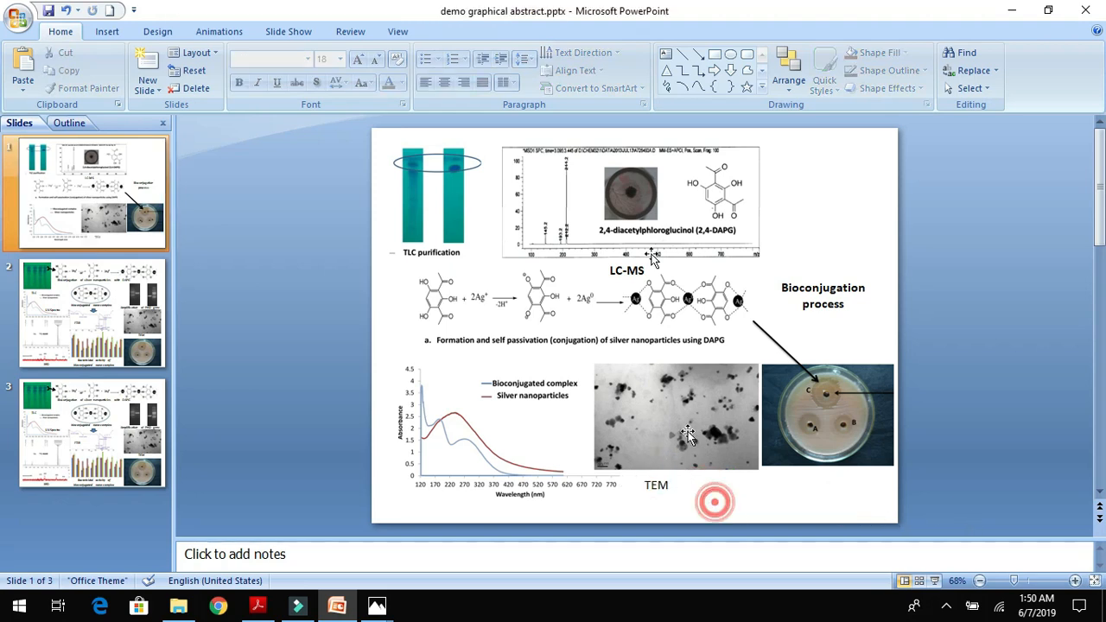
Step: Draw a text box below the agar plate reading 'Antibacterial activity'
left_click_drag(770, 479, 877, 510)
type("A")
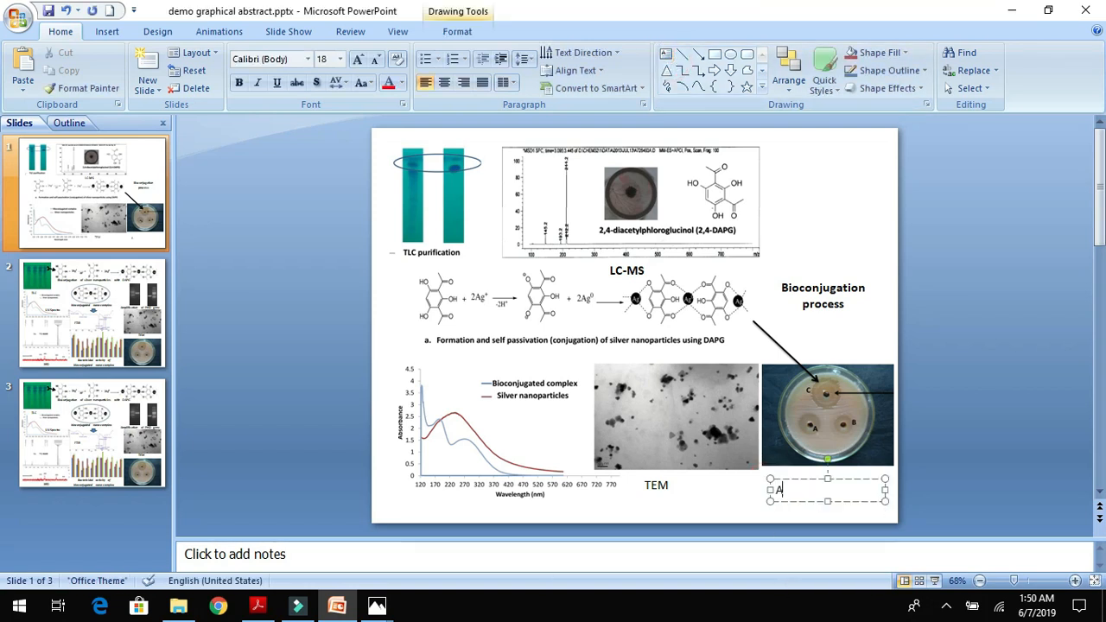
type("ntibacterial")
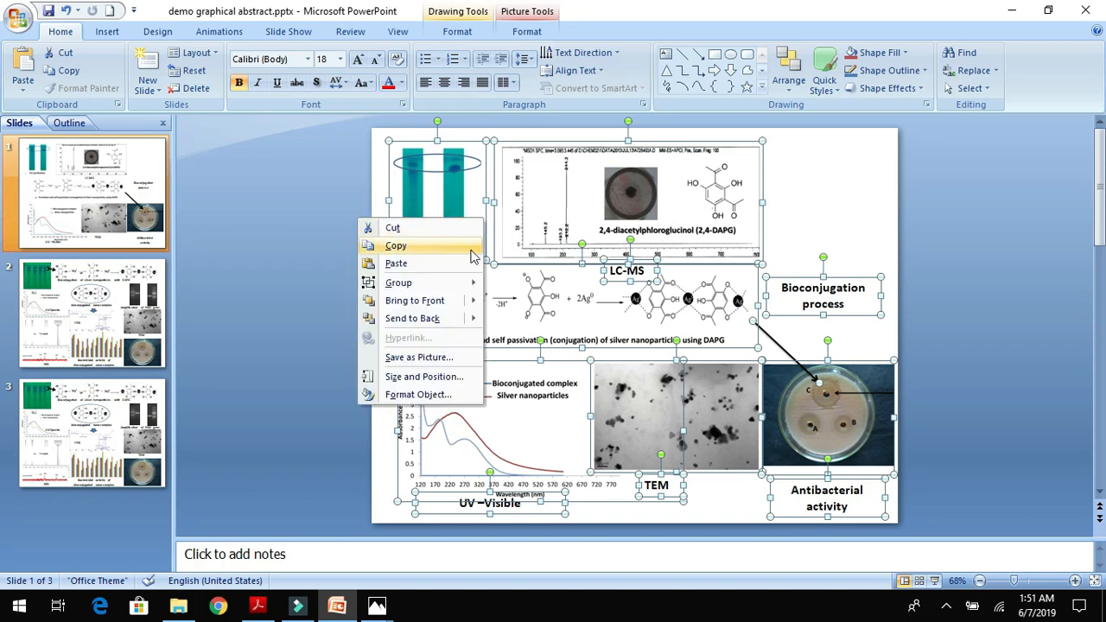
mouse_move(398, 282)
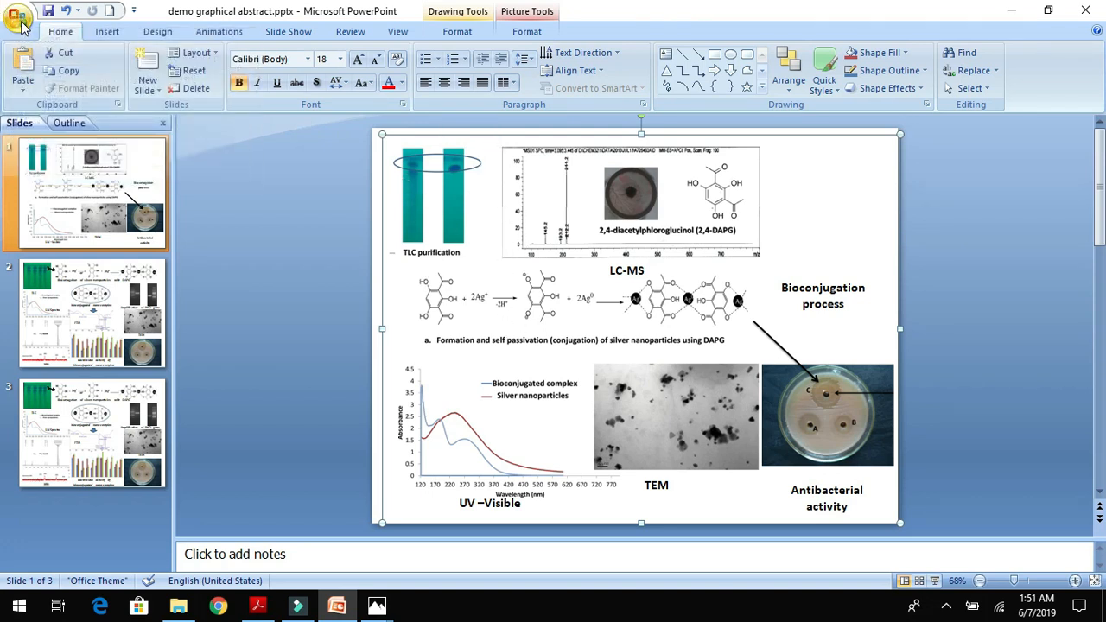
Step: Save only the current slide as the JPEG 'demo graphical abstract.jpg'
left_click(23, 17)
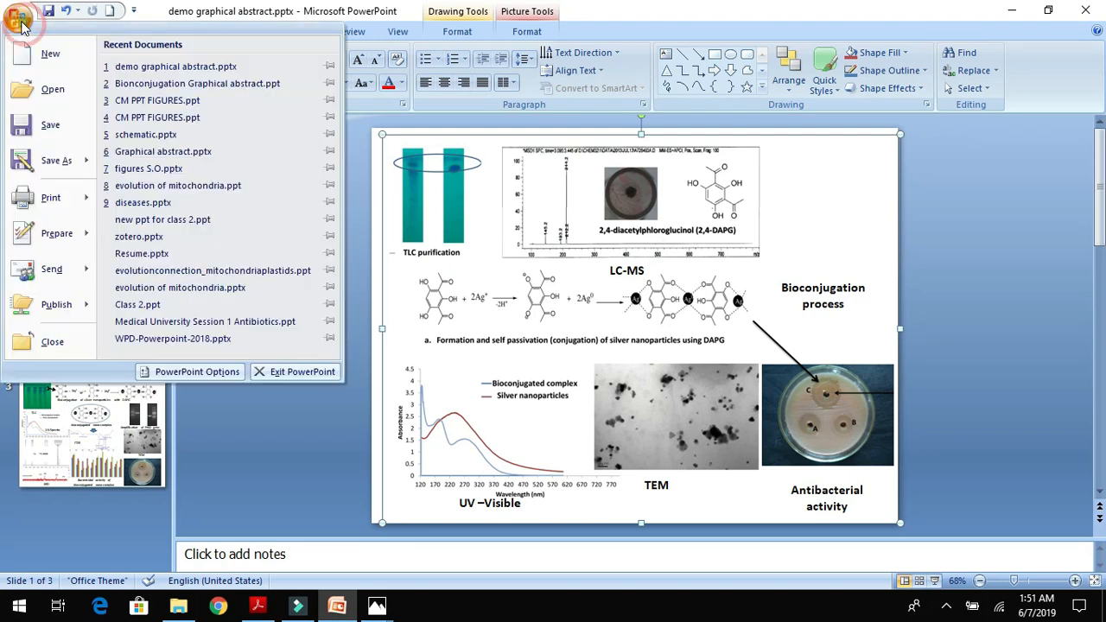
left_click(55, 160)
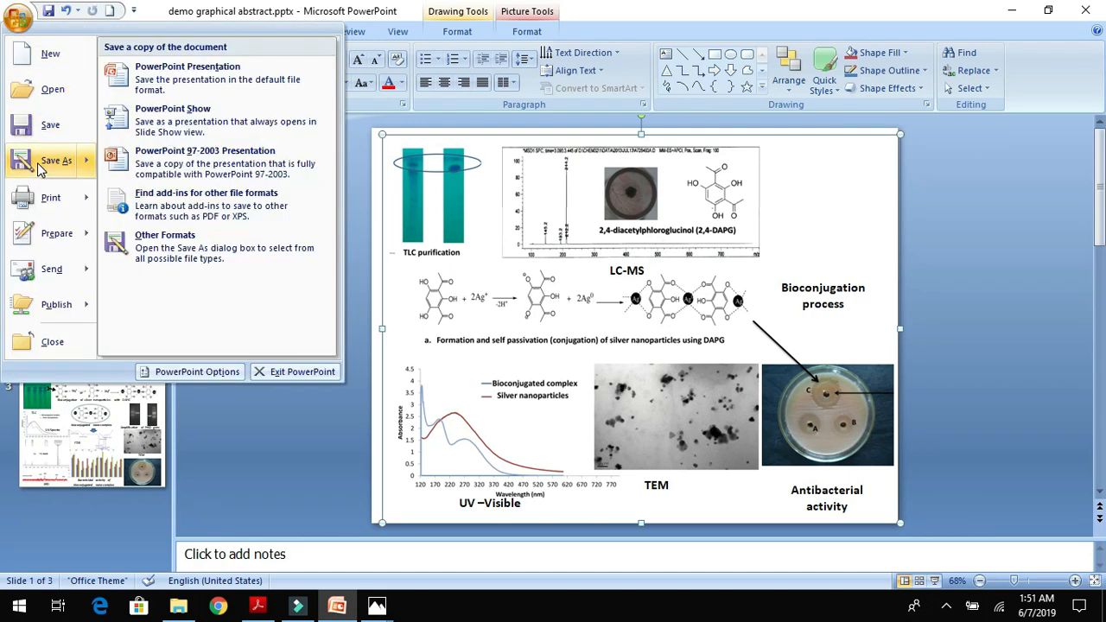
mouse_move(173, 168)
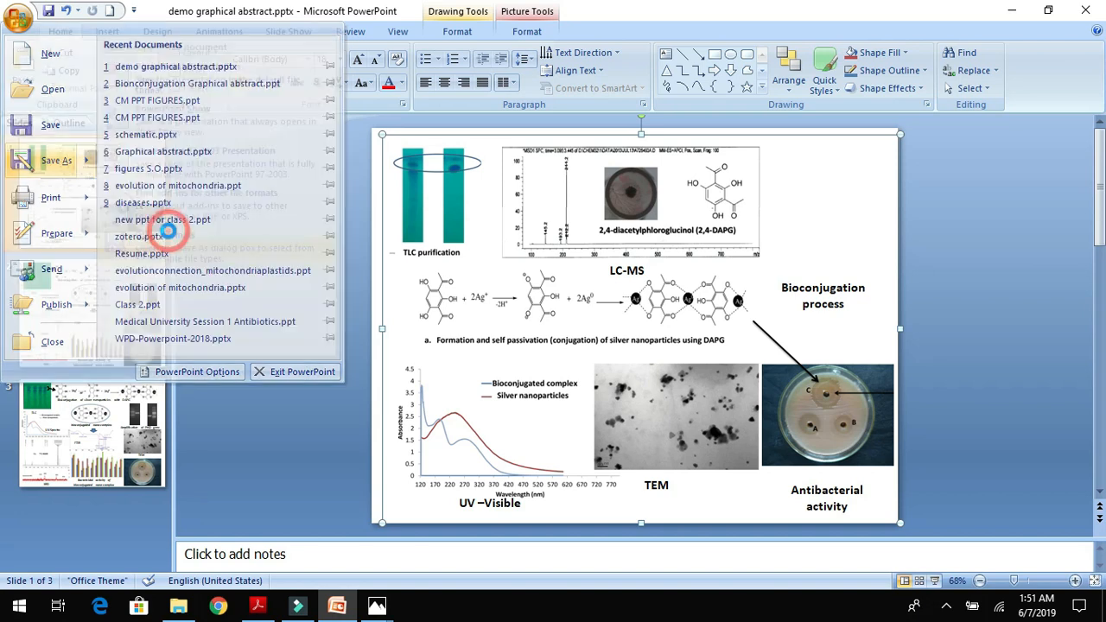
left_click(56, 160)
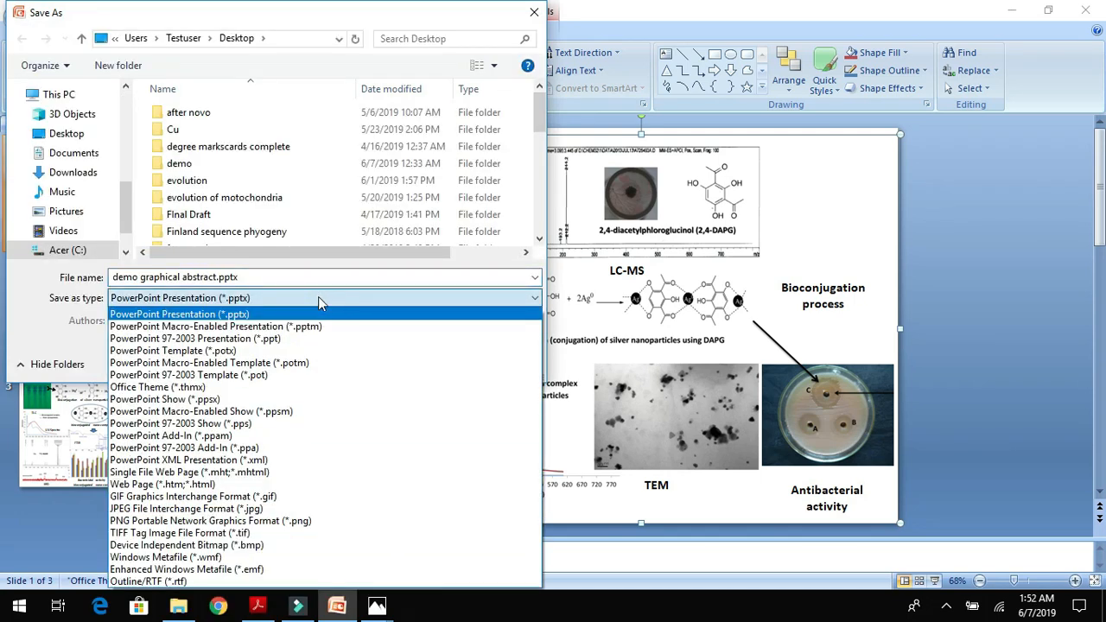
mouse_move(307, 326)
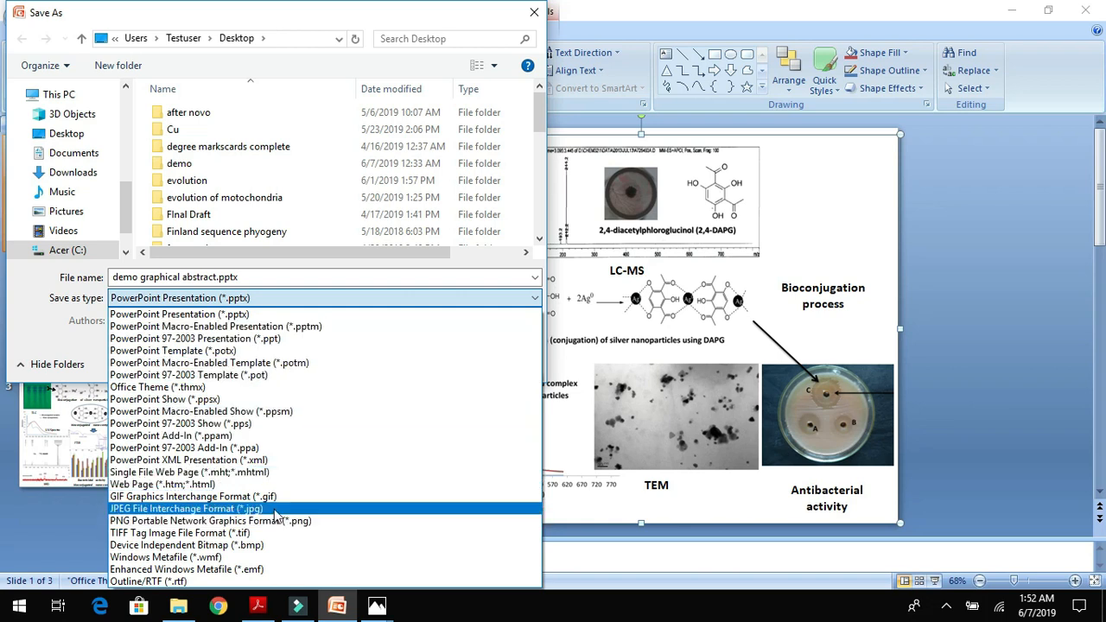
left_click(187, 508)
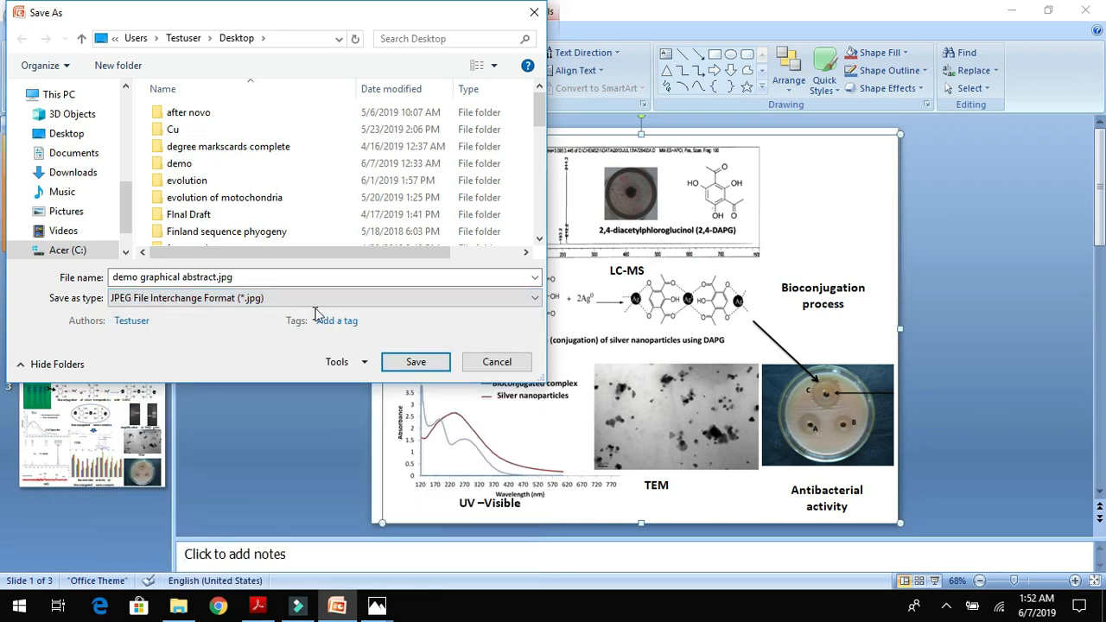
mouse_move(416, 362)
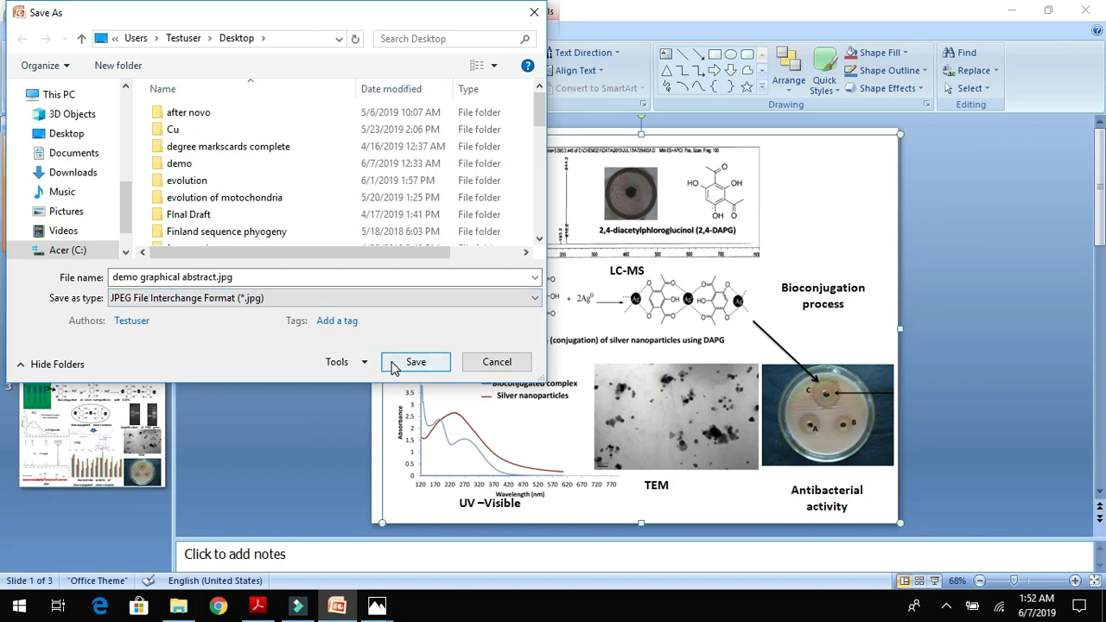
left_click(415, 362)
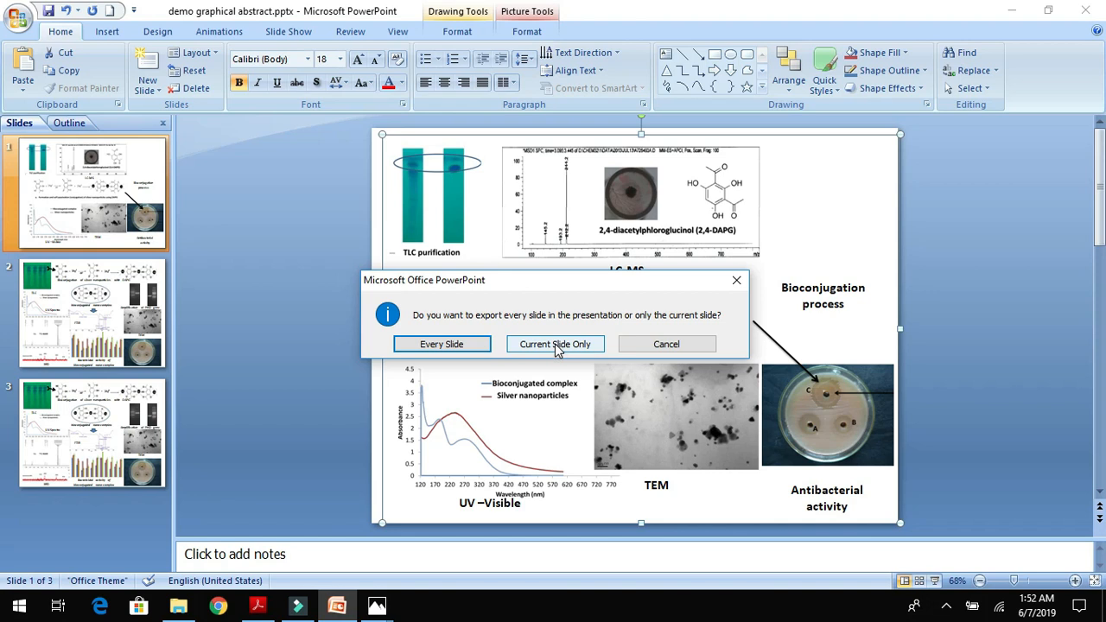
left_click(554, 344)
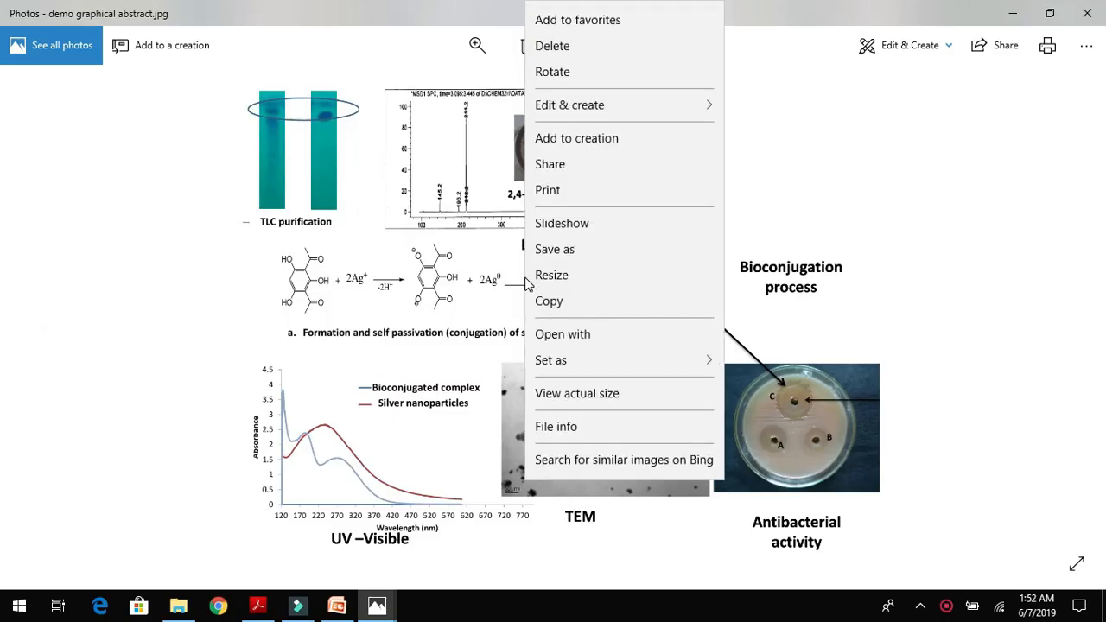
mouse_move(579, 249)
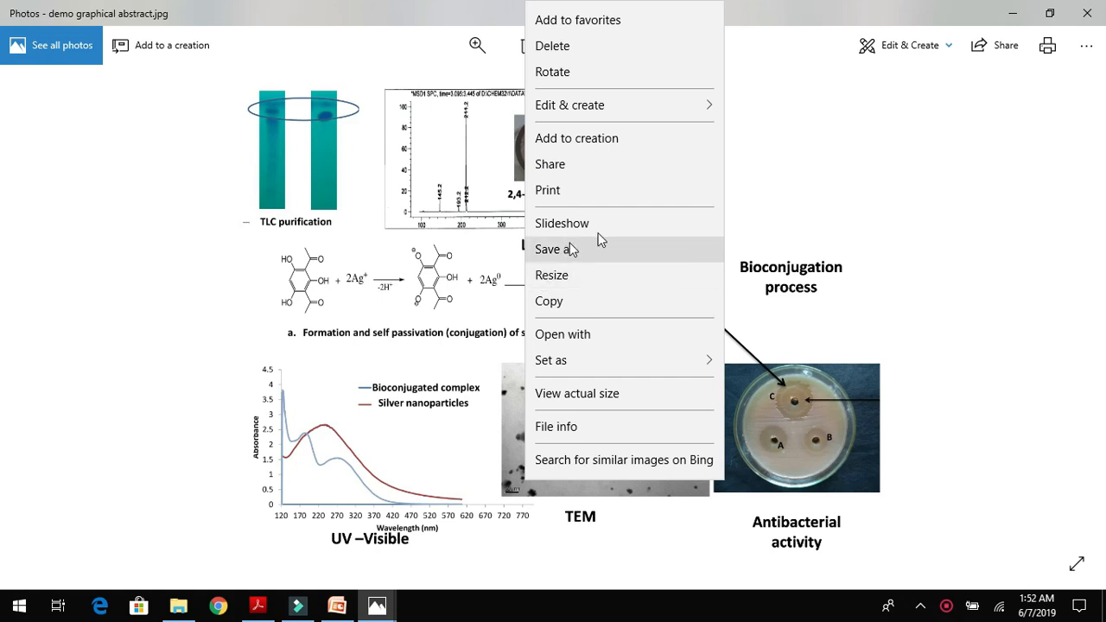